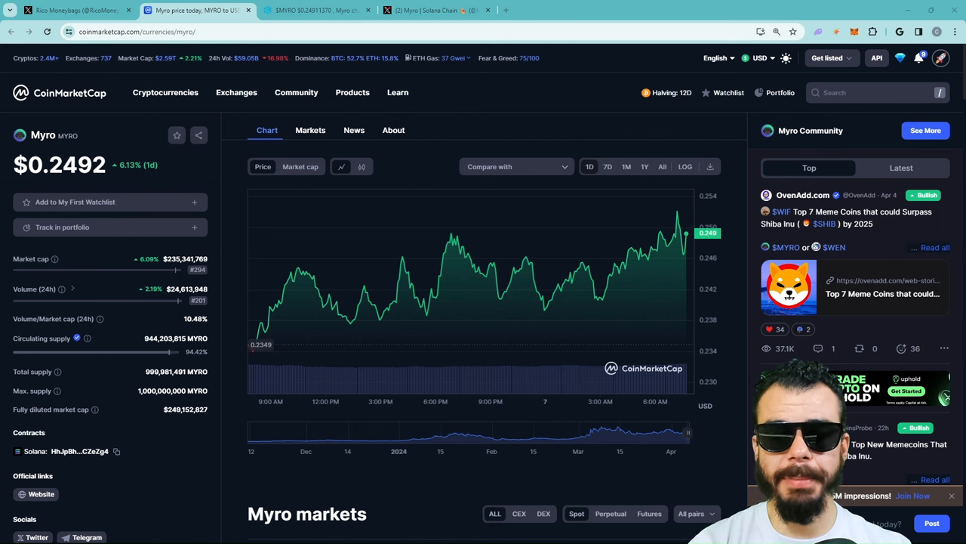
pyautogui.moveTo(309, 405)
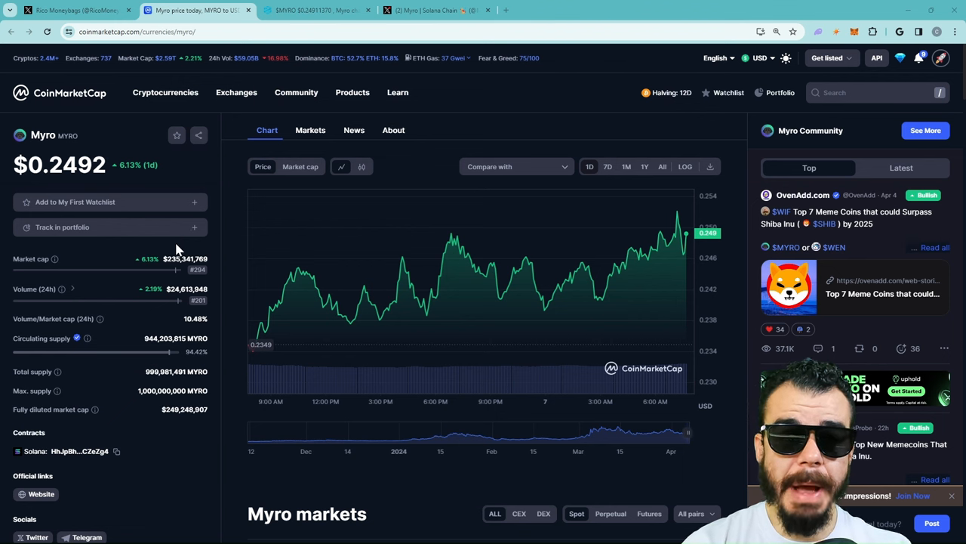
pyautogui.moveTo(160, 262)
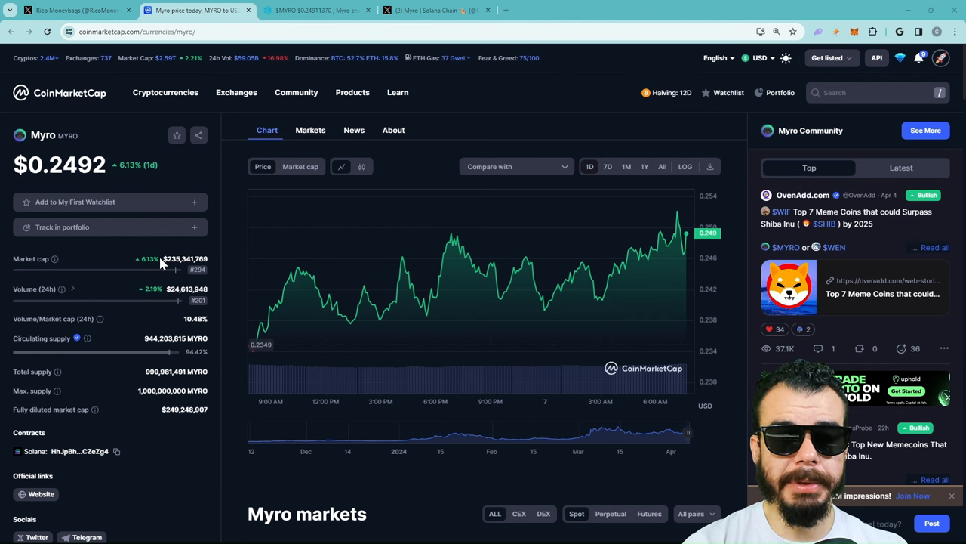
pyautogui.moveTo(158, 304)
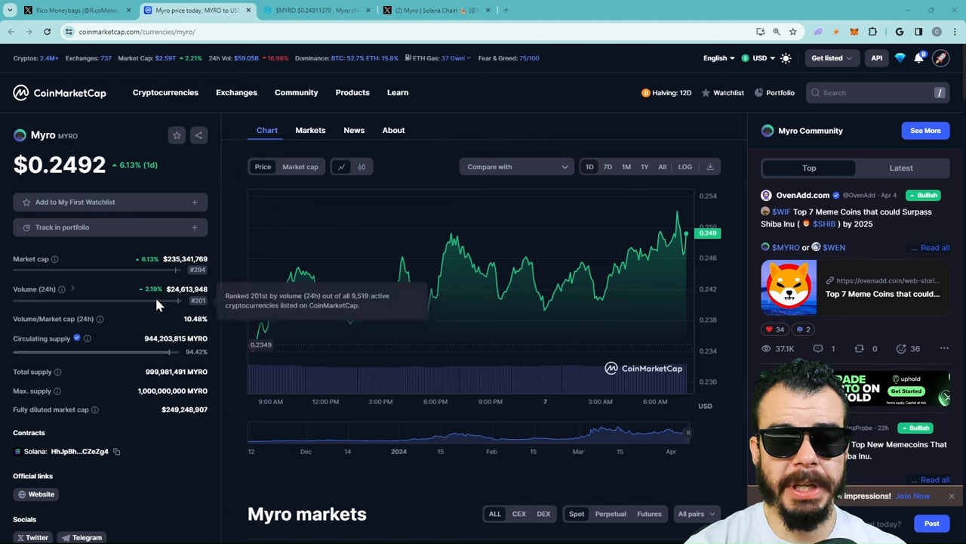
# Review Myro's CoinMarketCap price, market cap and exchange markets, then switch to its X profile tab.
pyautogui.scroll(-3)
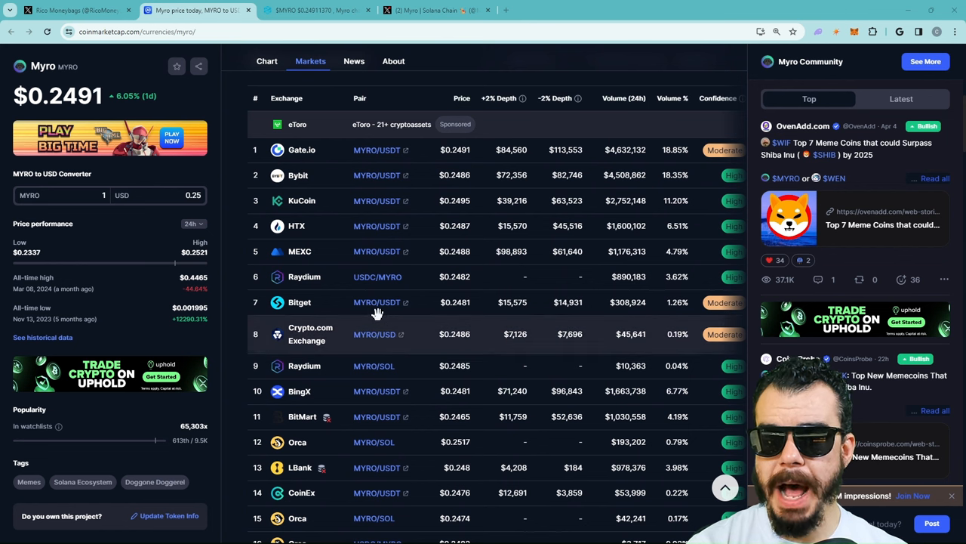
pyautogui.moveTo(402, 158)
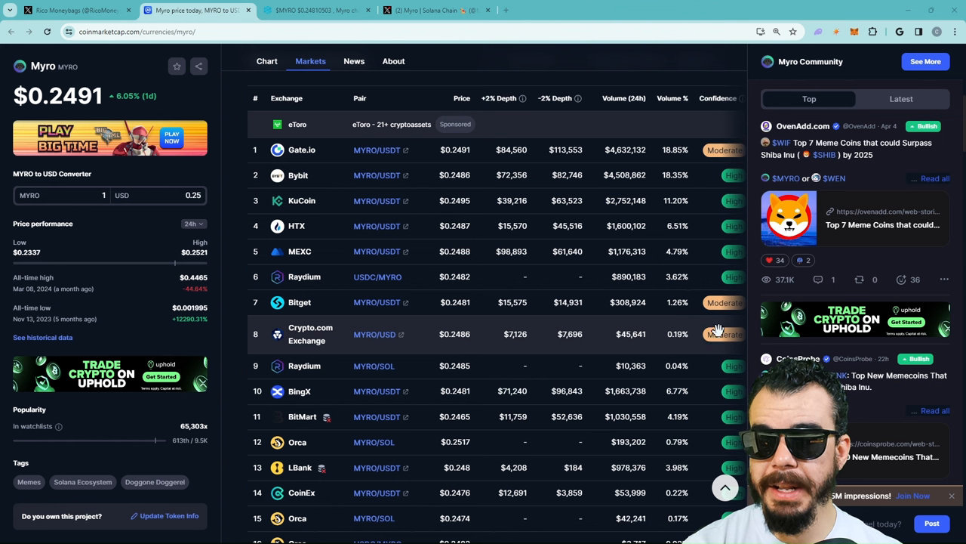
pyautogui.moveTo(733, 226)
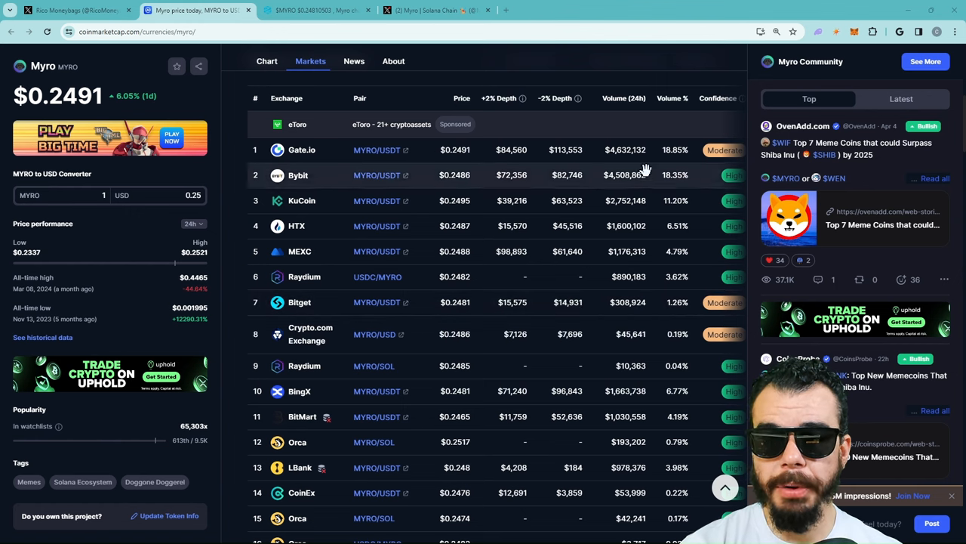
pyautogui.click(310, 8)
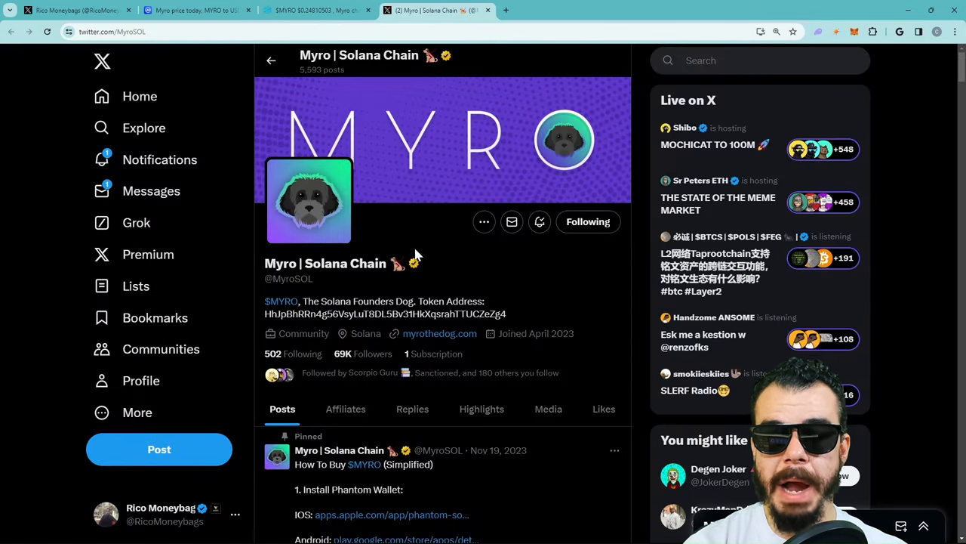
pyautogui.moveTo(444, 259)
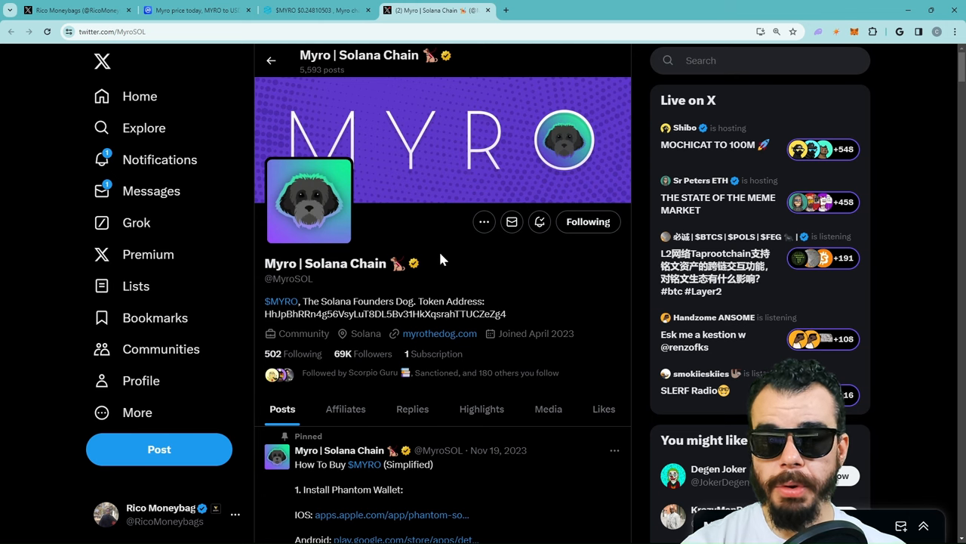
pyautogui.scroll(-3)
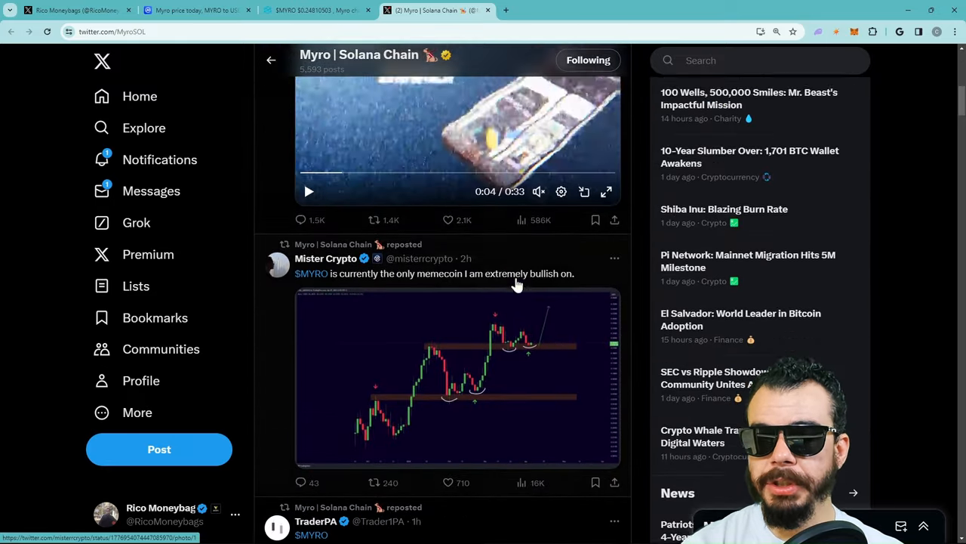
pyautogui.scroll(-3)
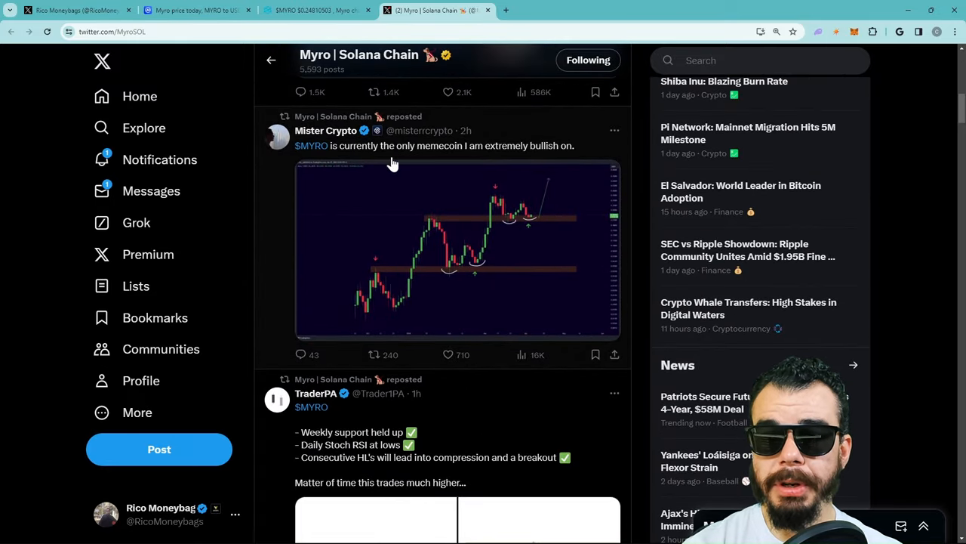
pyautogui.moveTo(493, 281)
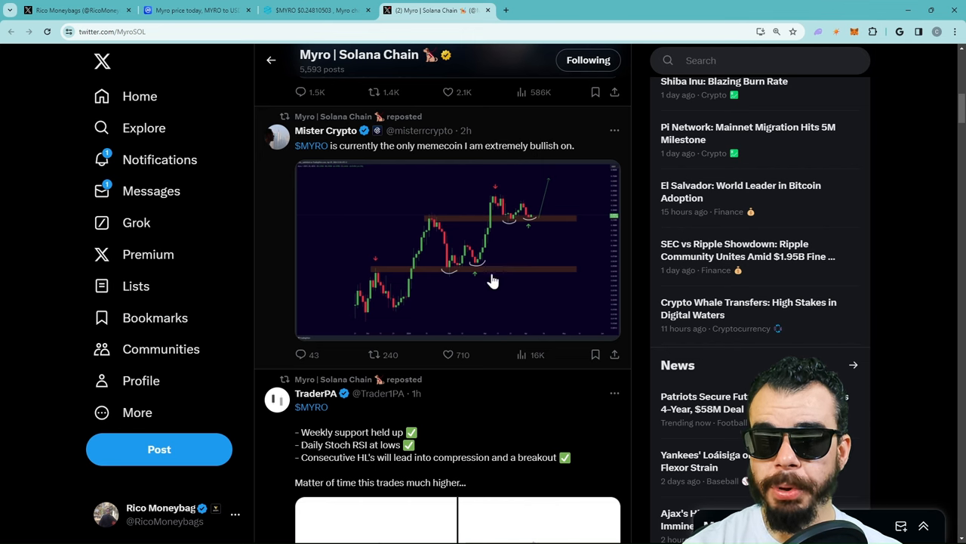
pyautogui.click(443, 355)
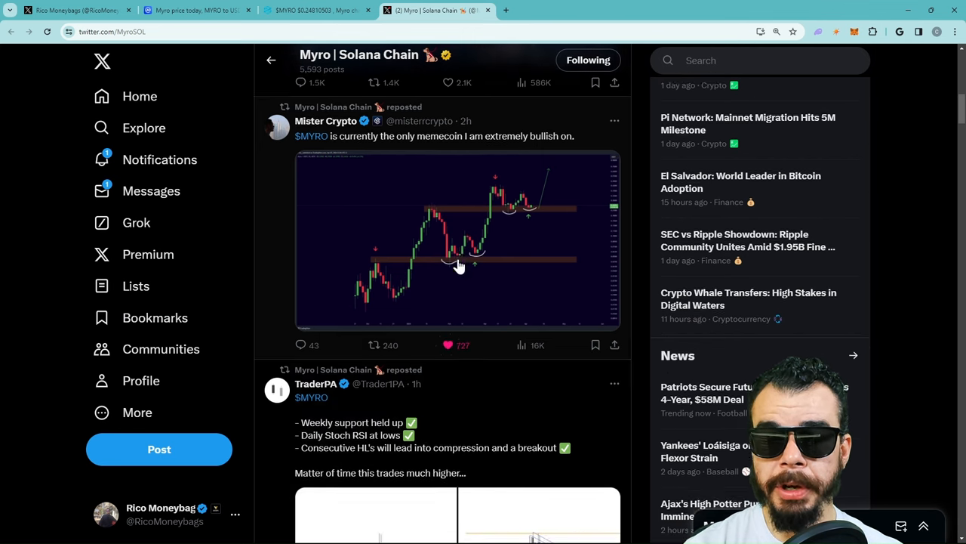
pyautogui.scroll(-3)
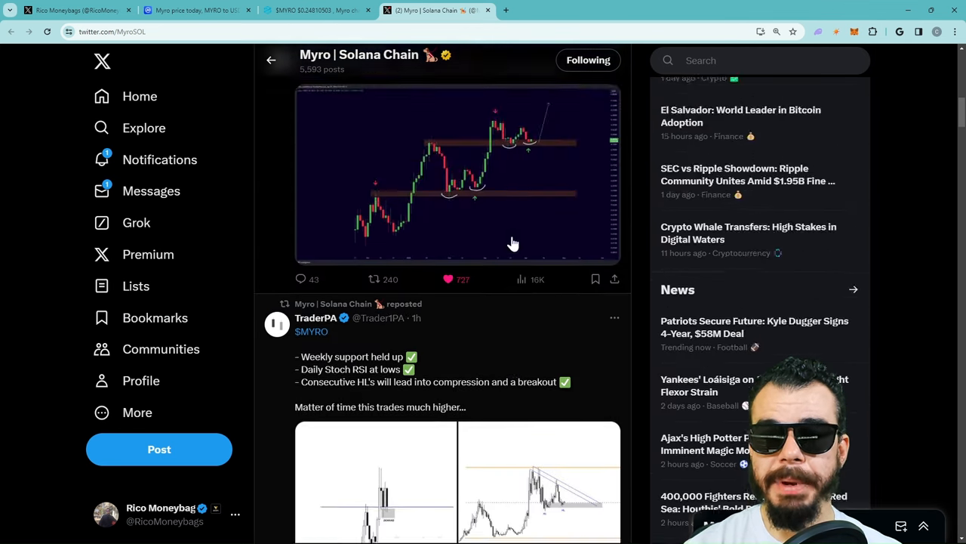
pyautogui.scroll(-3)
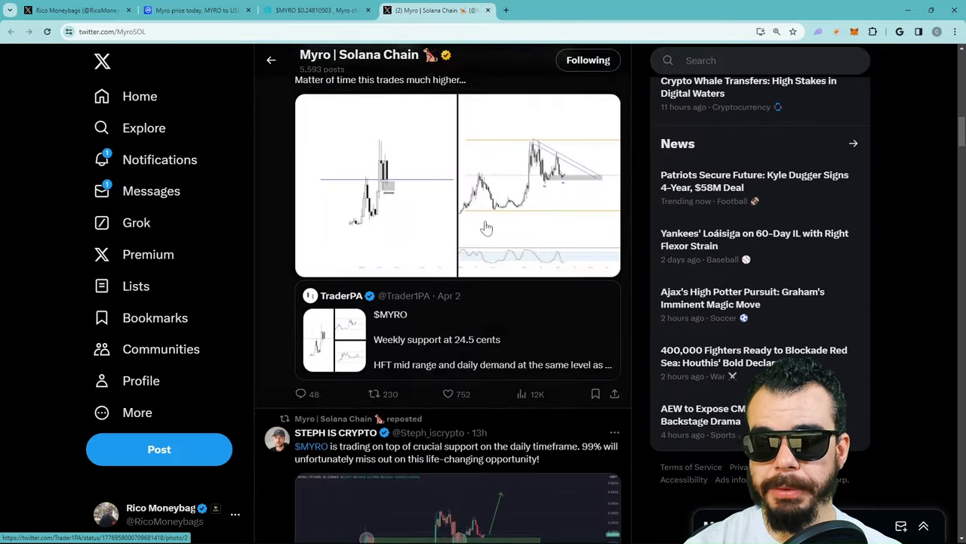
pyautogui.scroll(-3)
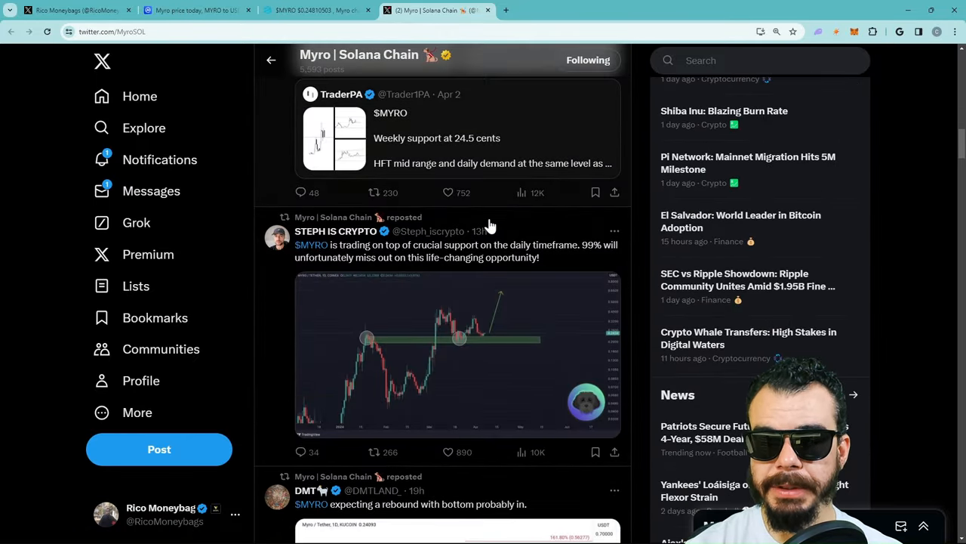
pyautogui.scroll(-3)
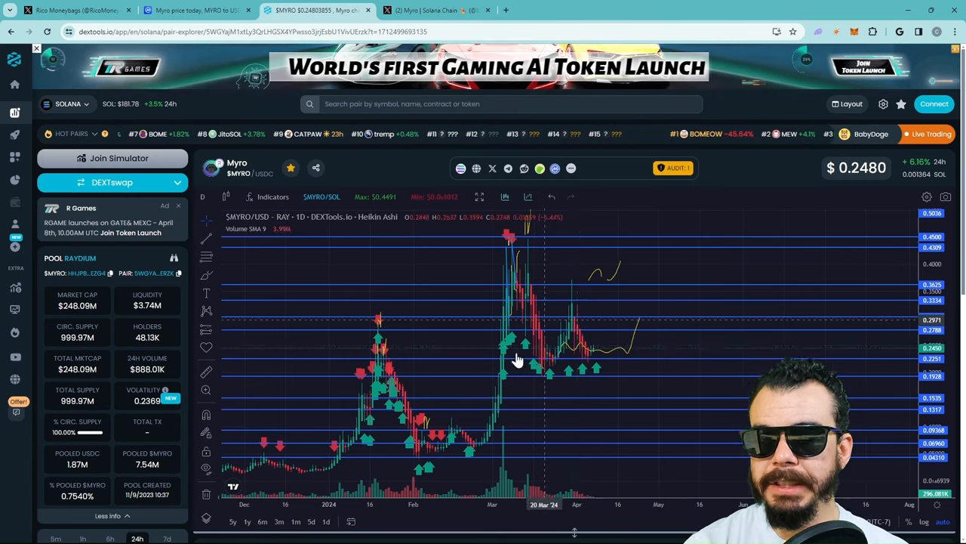
pyautogui.moveTo(476, 334)
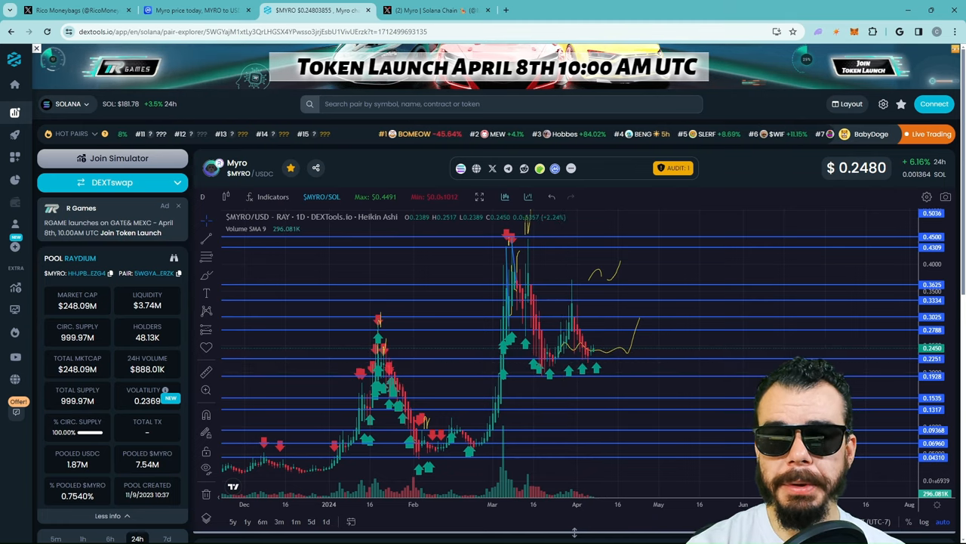
pyautogui.click(437, 10)
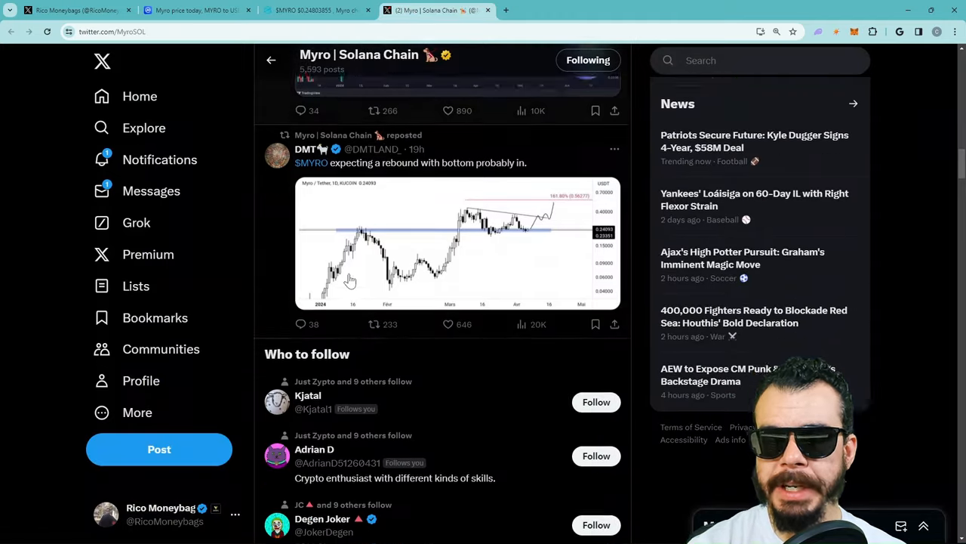
pyautogui.scroll(-3)
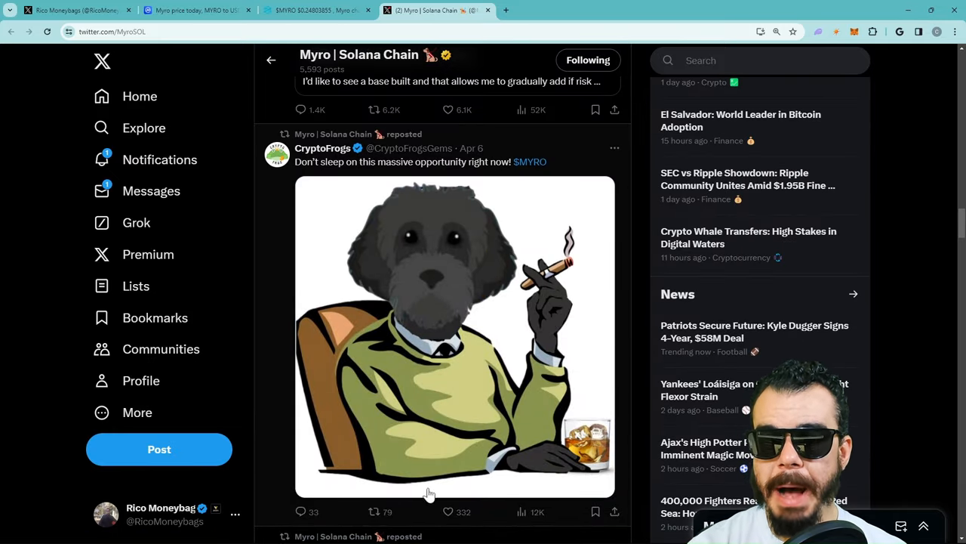
pyautogui.scroll(-3)
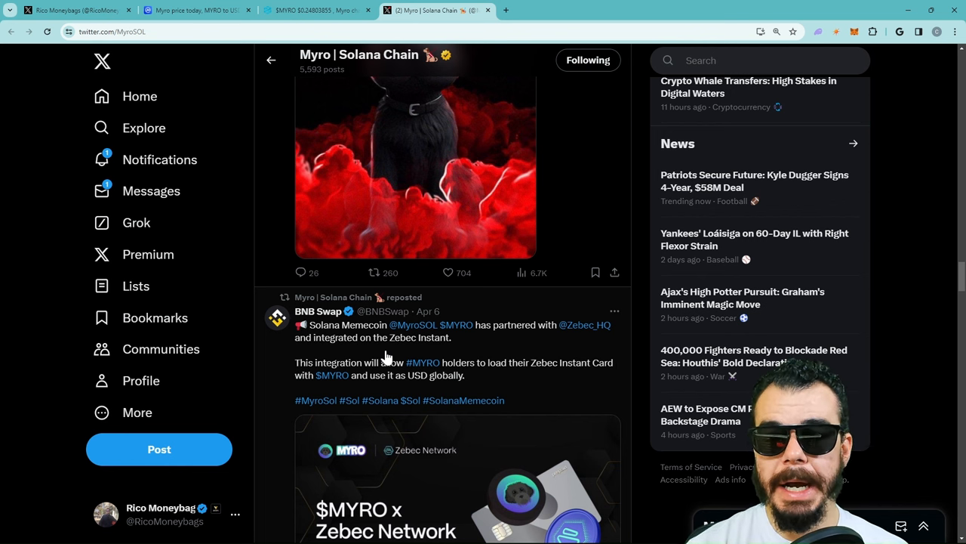
pyautogui.scroll(-3)
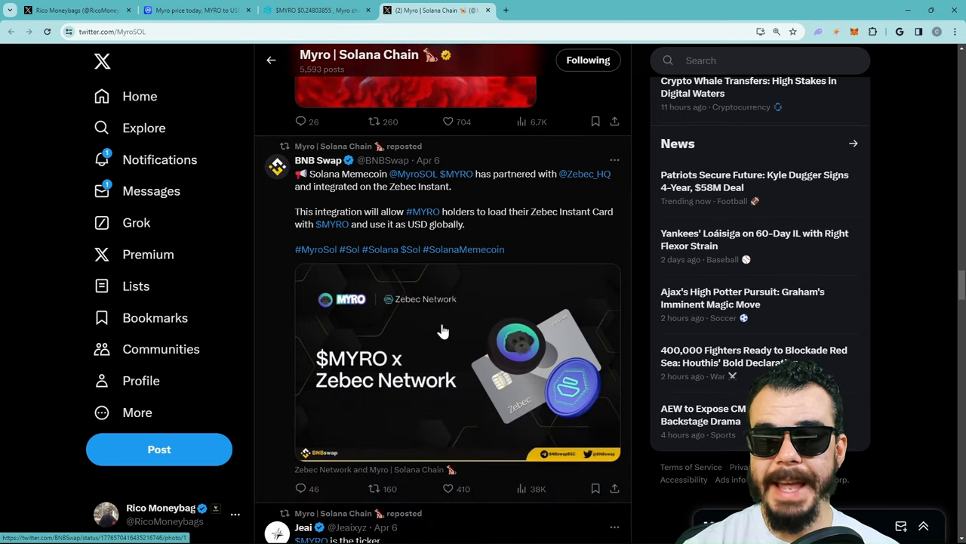
# Like the BNB Swap Zebec partnership post and keep scrolling the Myro reposts.
pyautogui.click(369, 488)
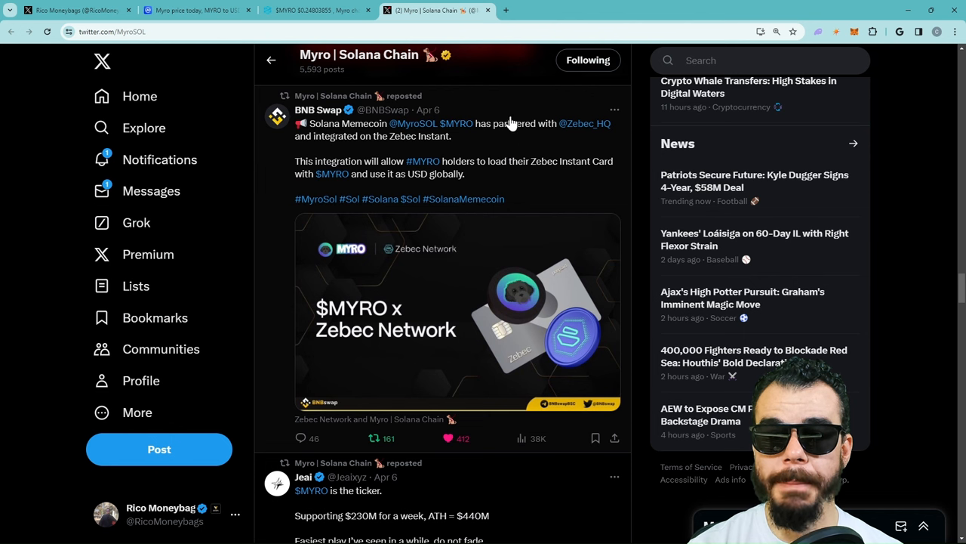
pyautogui.moveTo(513, 136)
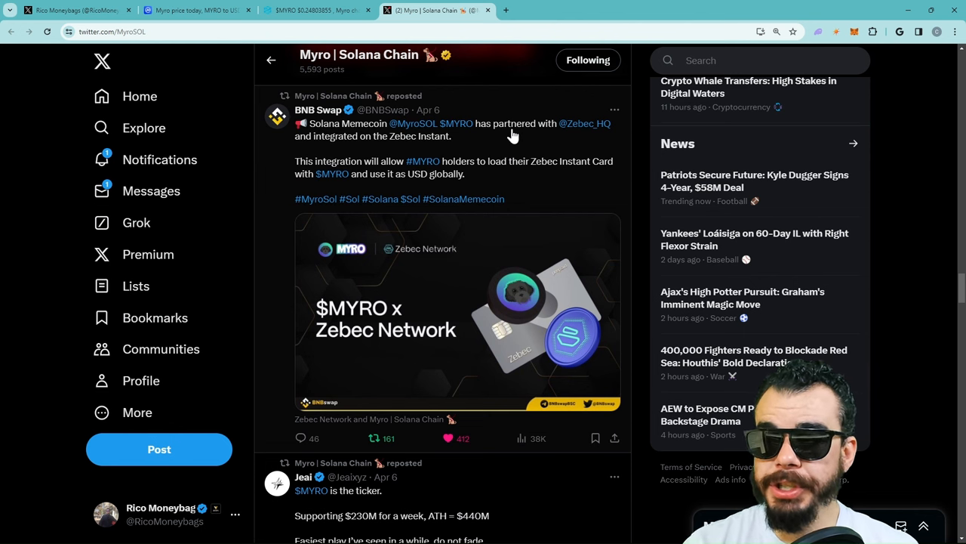
pyautogui.moveTo(600, 126)
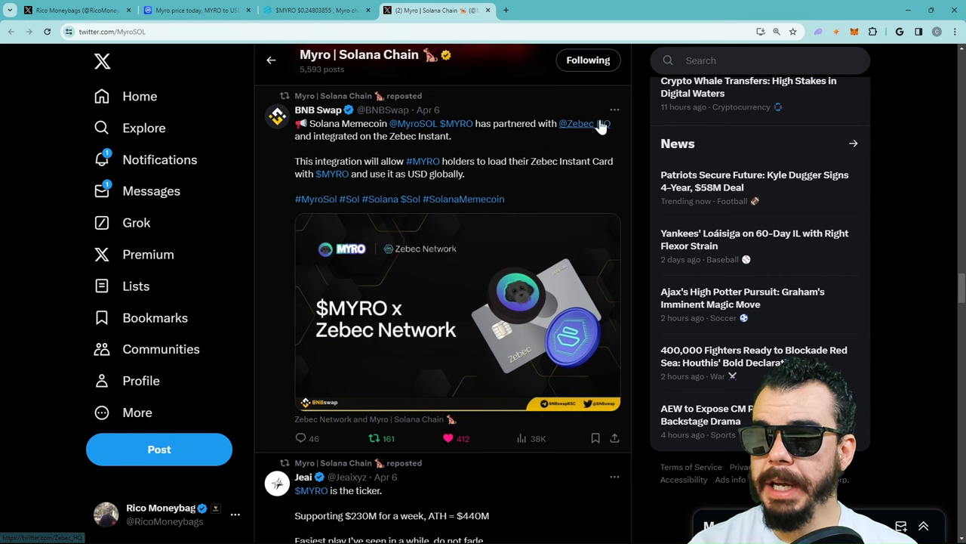
pyautogui.moveTo(589, 123)
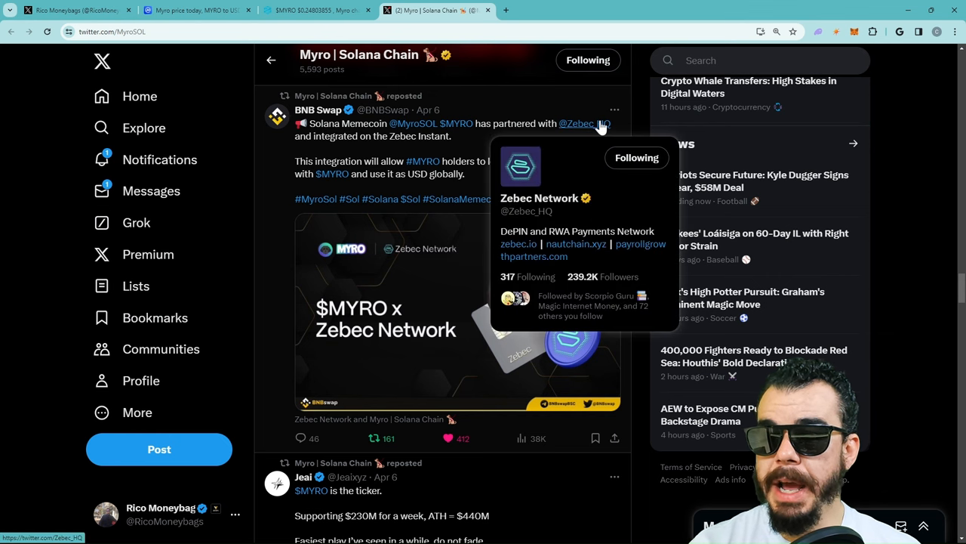
pyautogui.moveTo(580, 134)
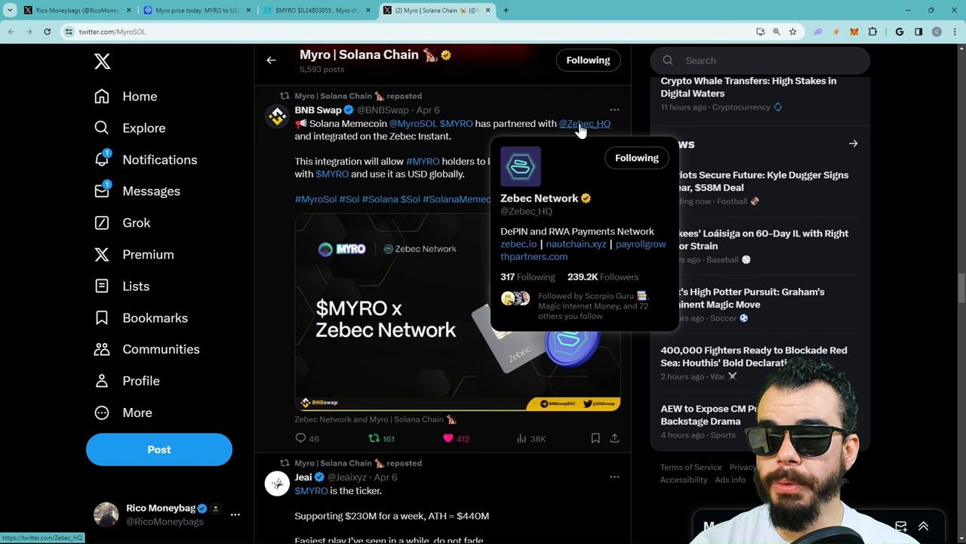
pyautogui.moveTo(574, 137)
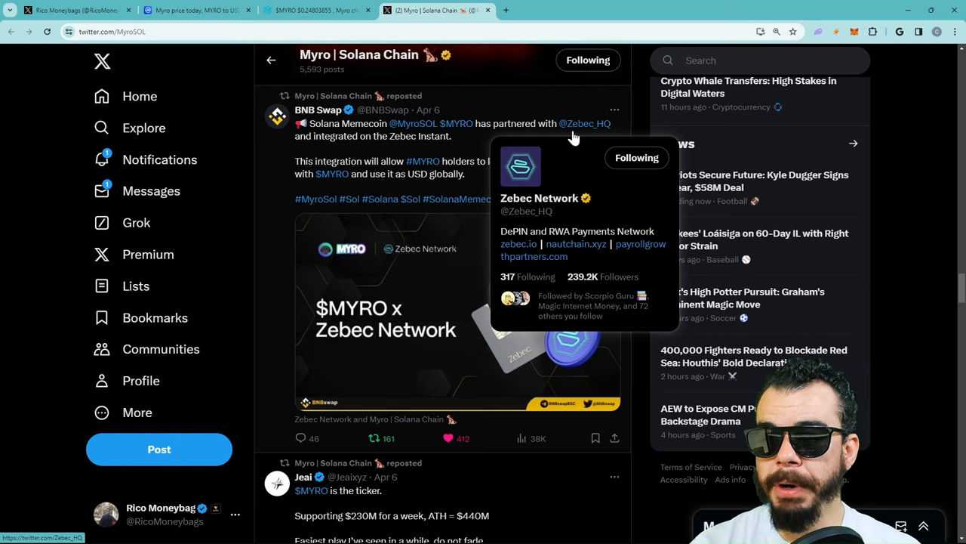
pyautogui.moveTo(556, 144)
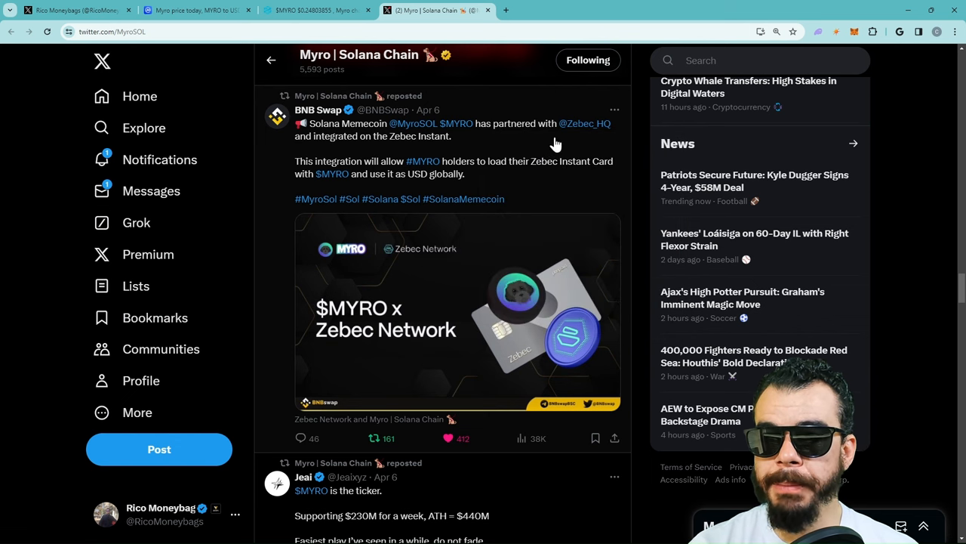
pyautogui.moveTo(607, 141)
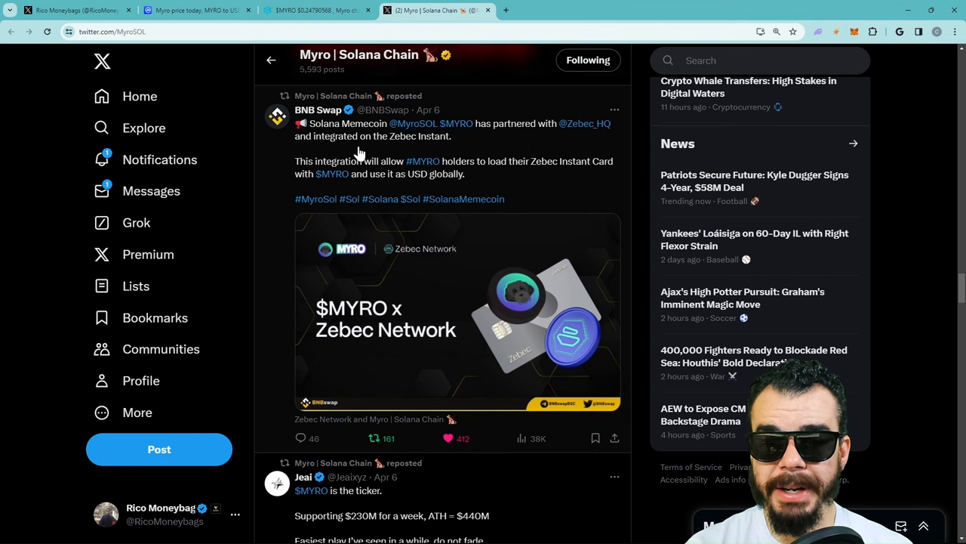
pyautogui.moveTo(357, 173)
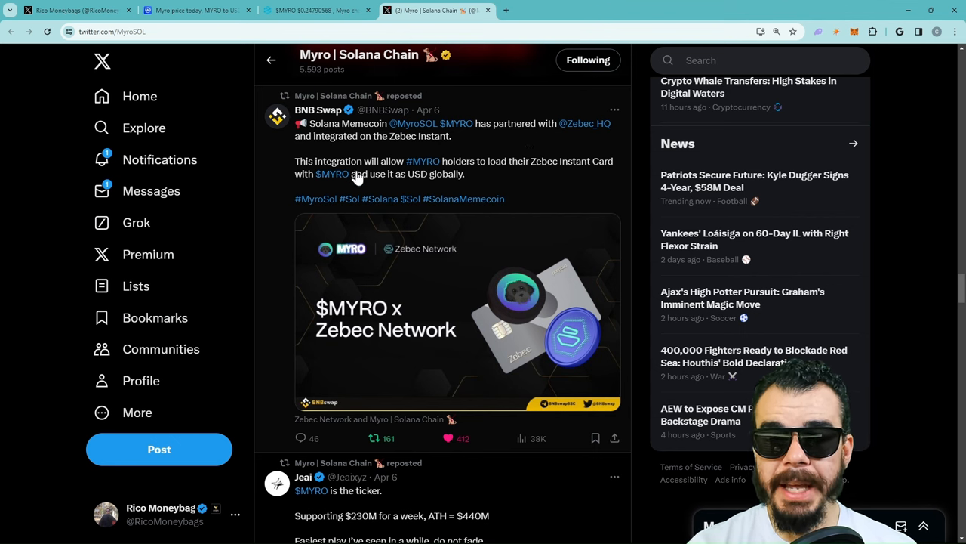
pyautogui.moveTo(549, 180)
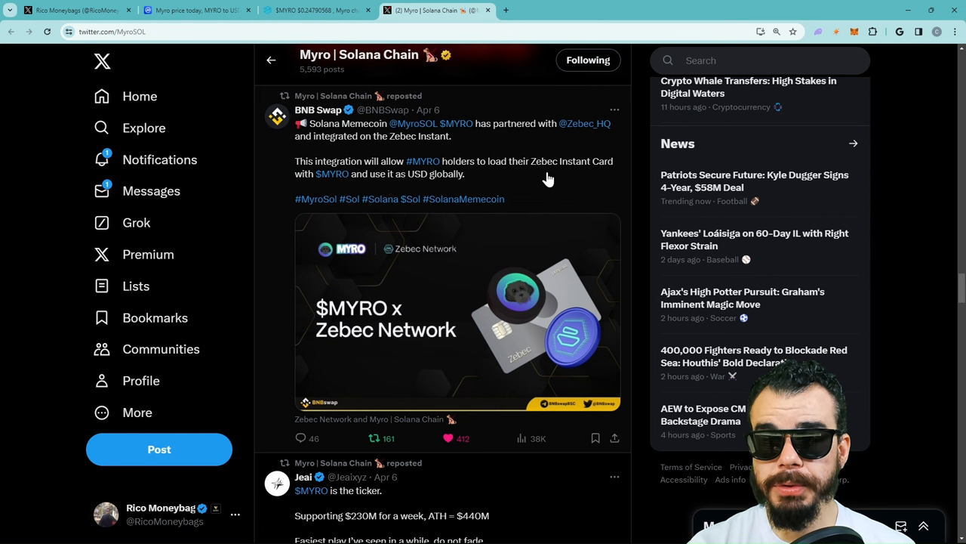
pyautogui.moveTo(328, 187)
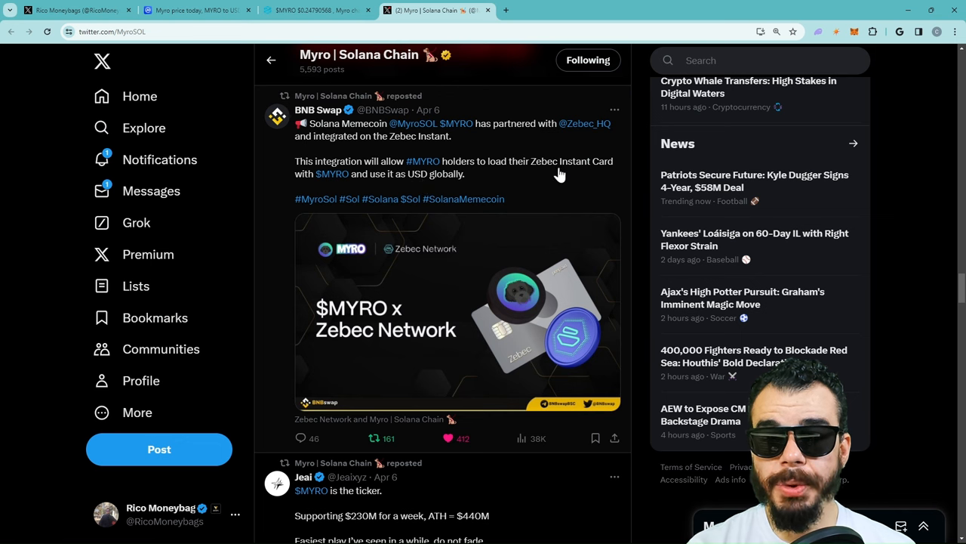
pyautogui.scroll(-3)
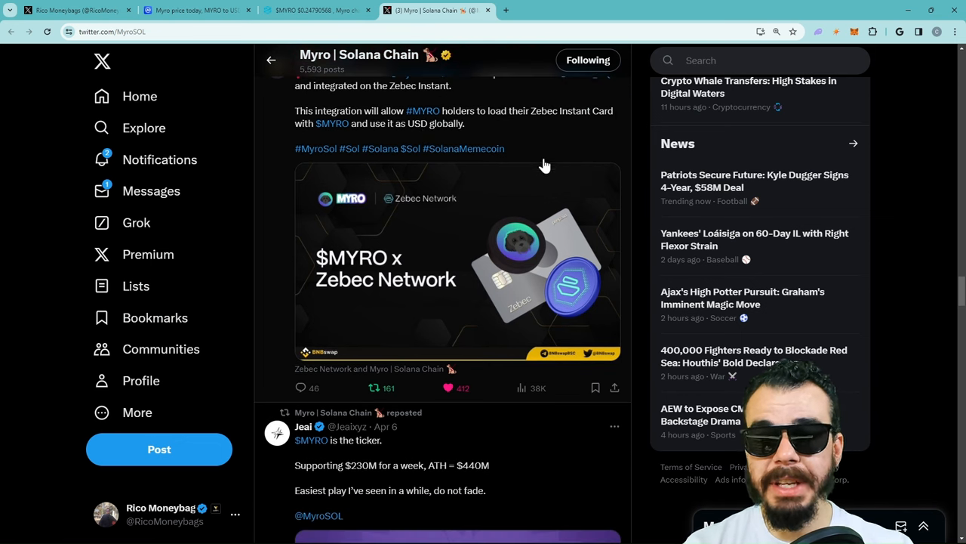
pyautogui.moveTo(477, 157)
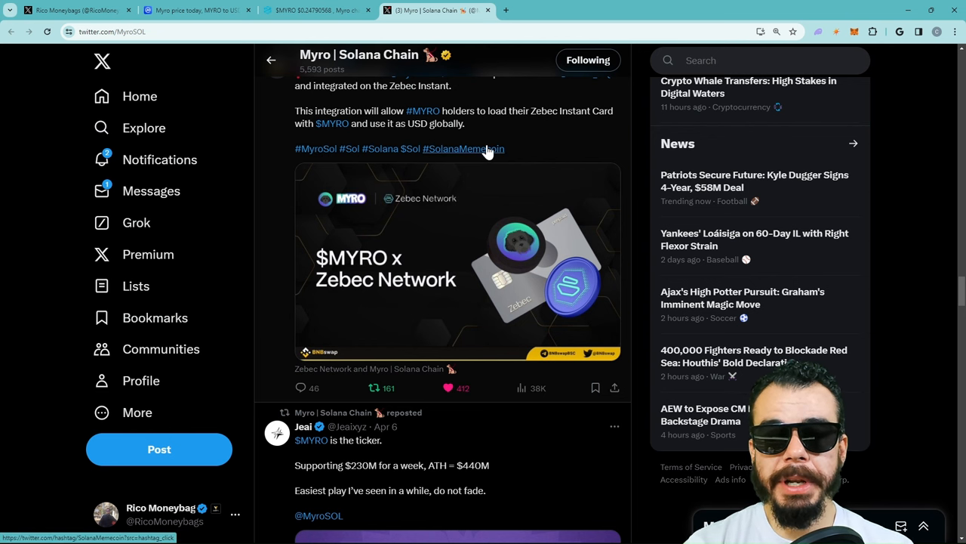
pyautogui.moveTo(467, 145)
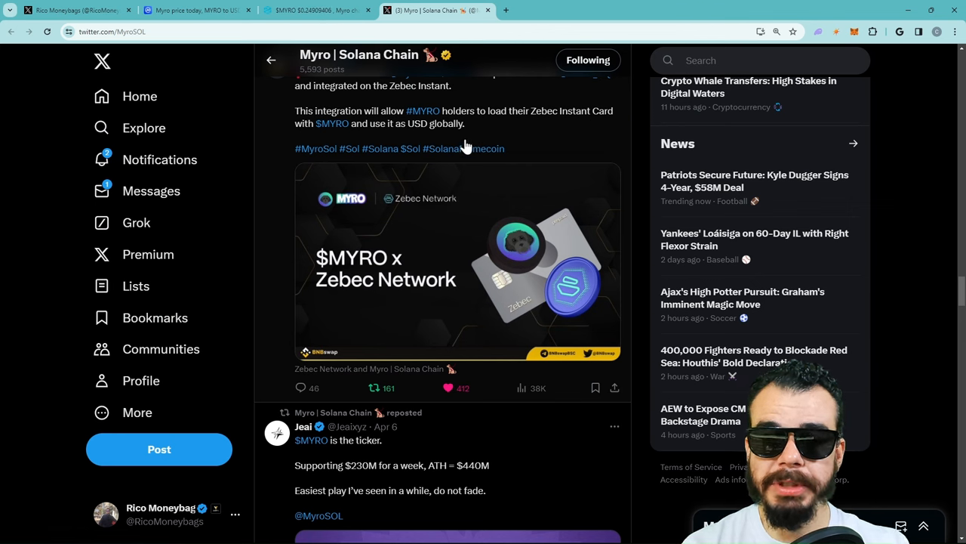
pyautogui.scroll(-3)
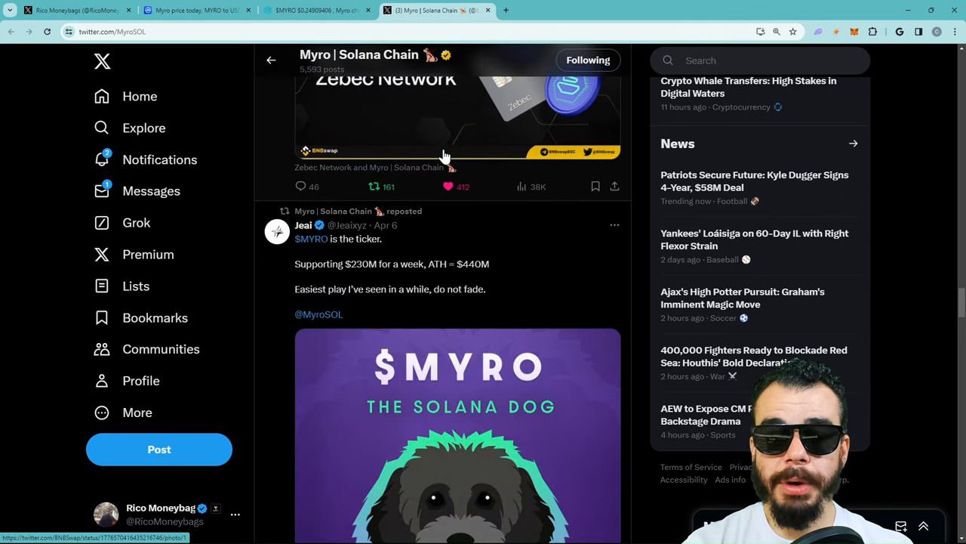
pyautogui.scroll(-3)
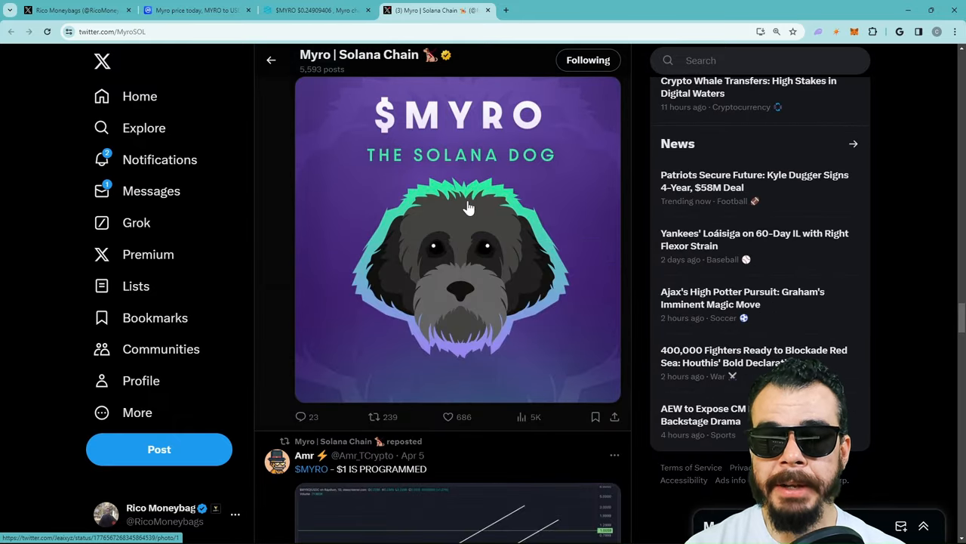
pyautogui.scroll(-3)
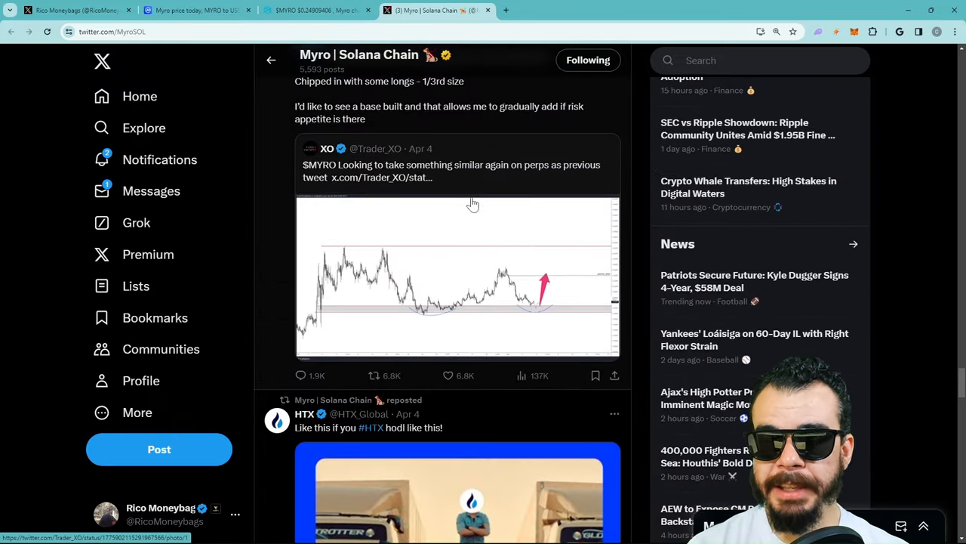
pyautogui.scroll(-3)
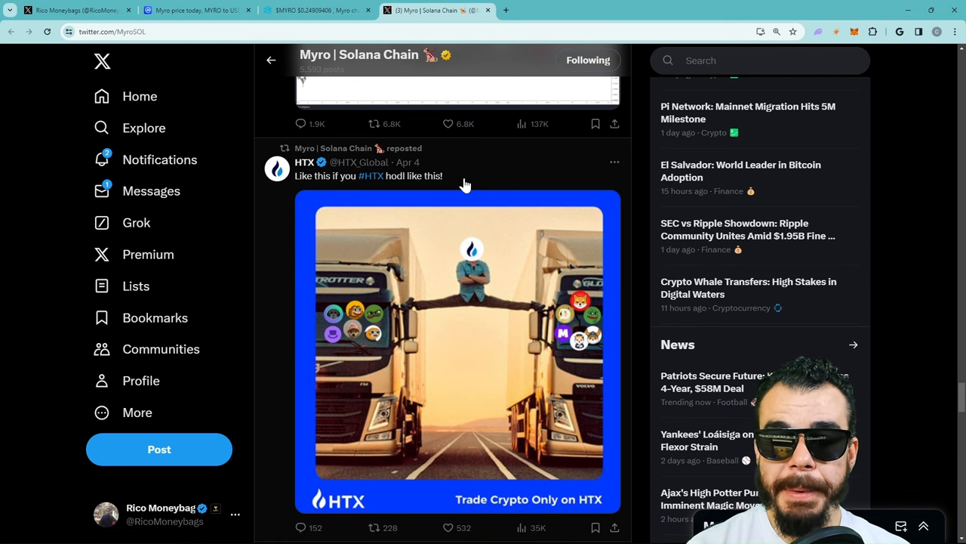
# Scroll further and expand the full post about buying MYRO until after the halving.
pyautogui.scroll(-3)
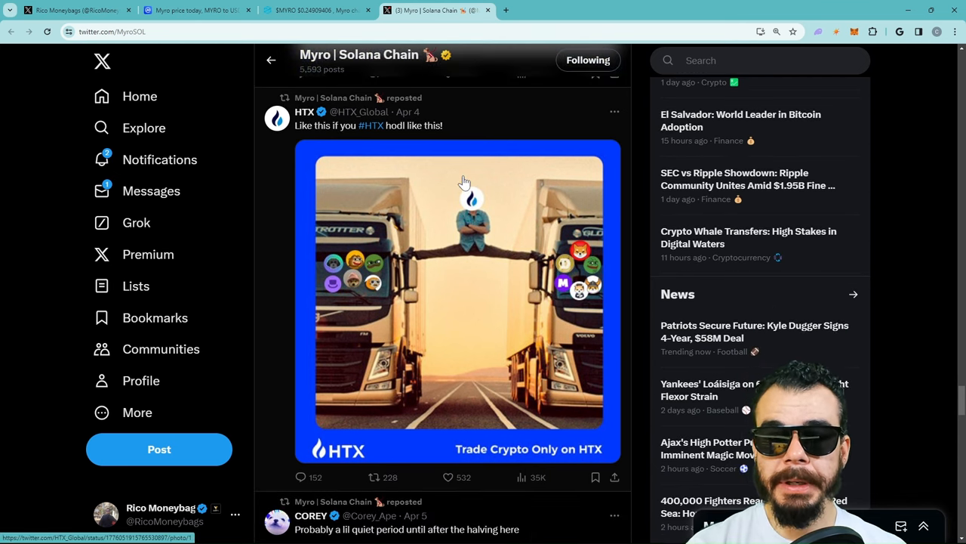
pyautogui.scroll(-3)
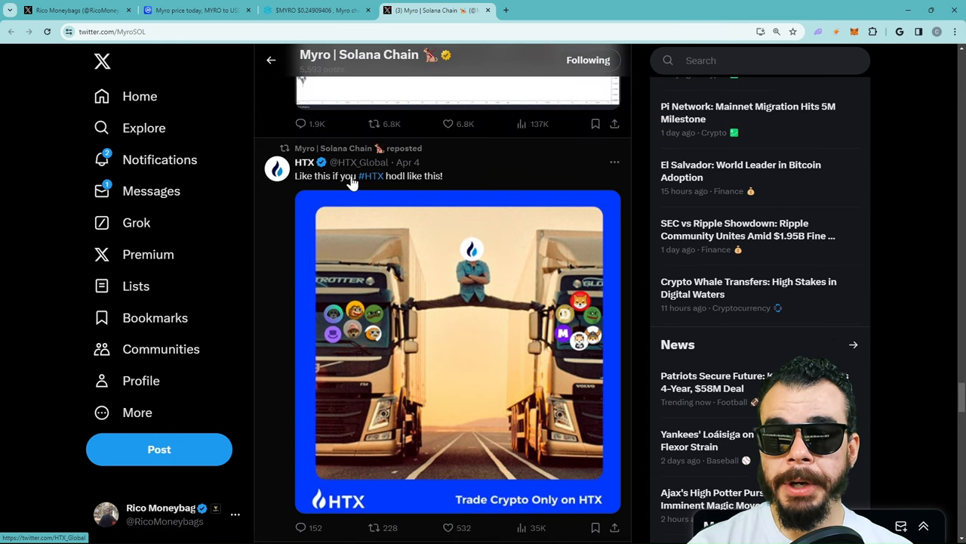
pyautogui.moveTo(389, 190)
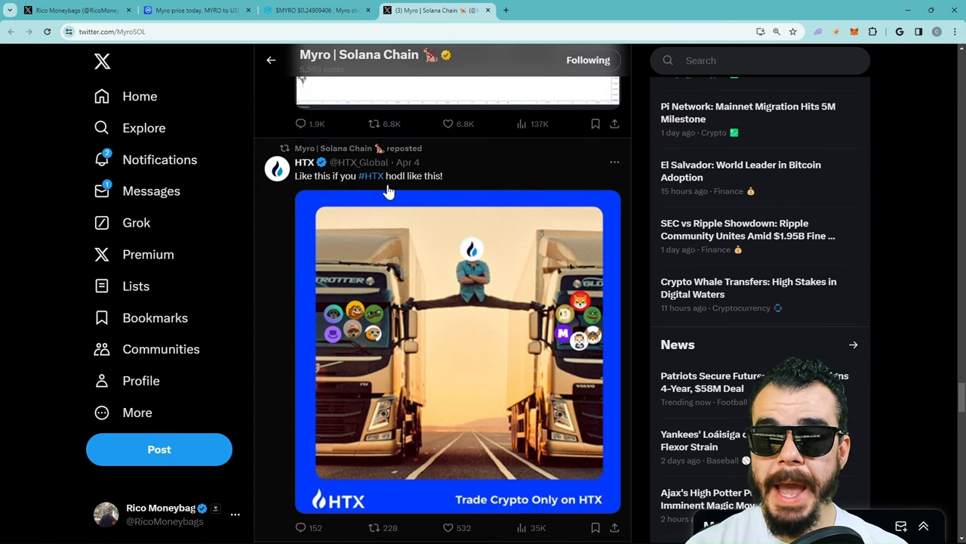
pyautogui.scroll(-3)
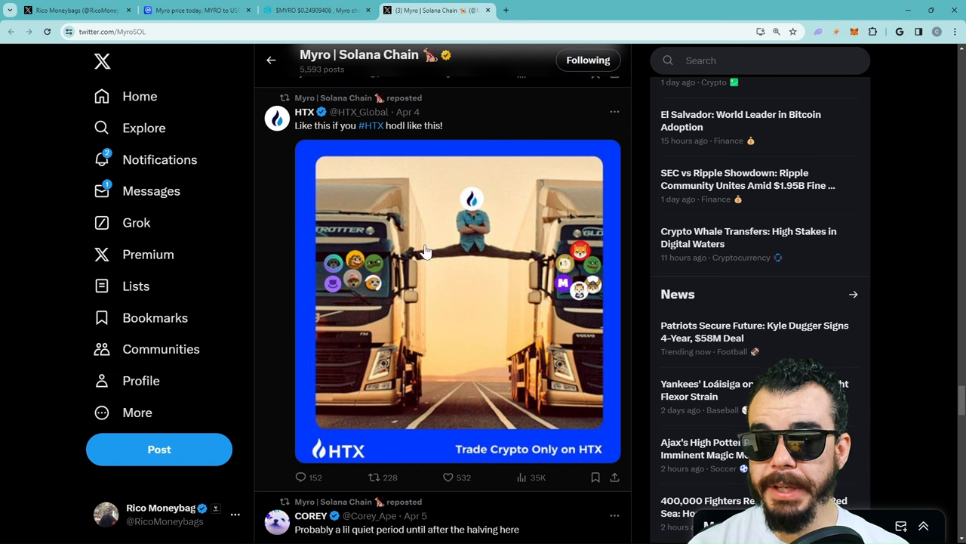
pyautogui.moveTo(427, 342)
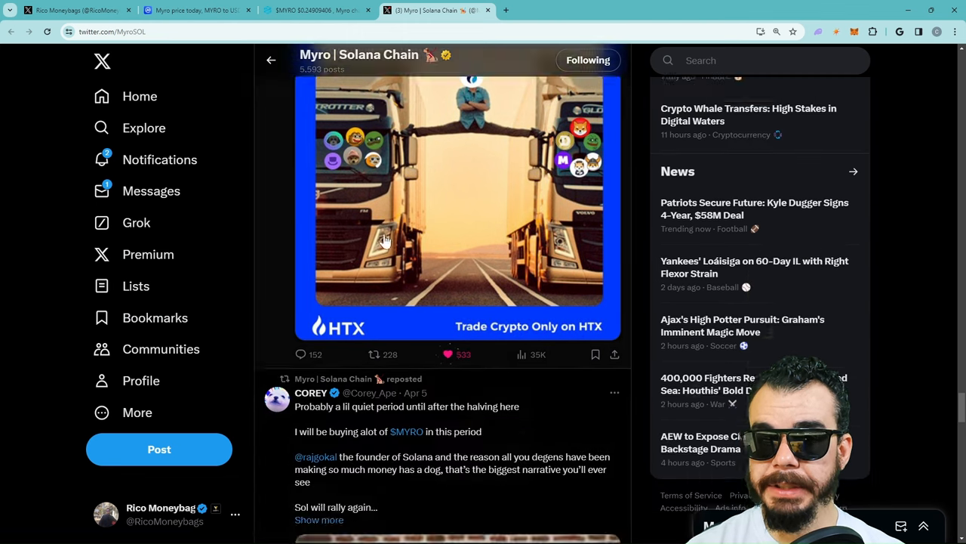
pyautogui.scroll(-3)
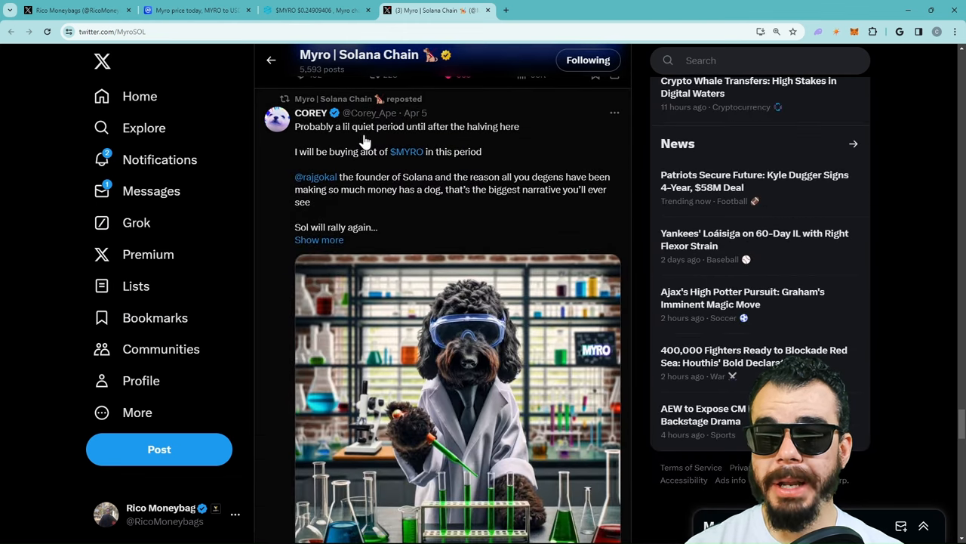
pyautogui.moveTo(361, 152)
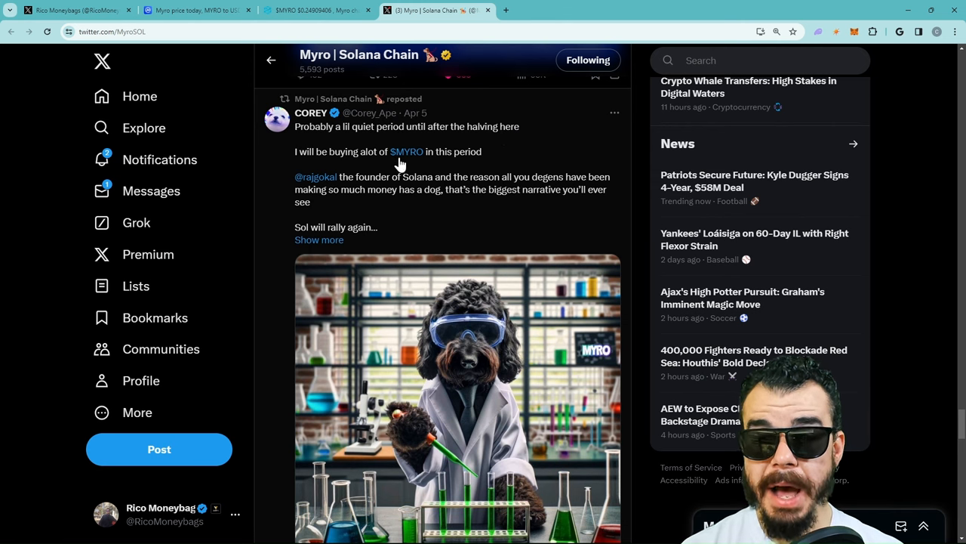
pyautogui.scroll(-3)
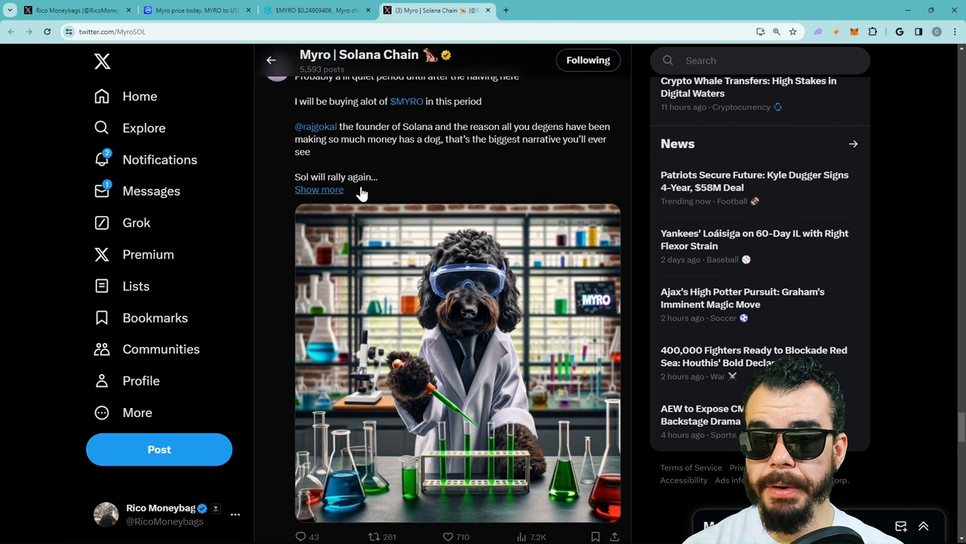
pyautogui.scroll(-3)
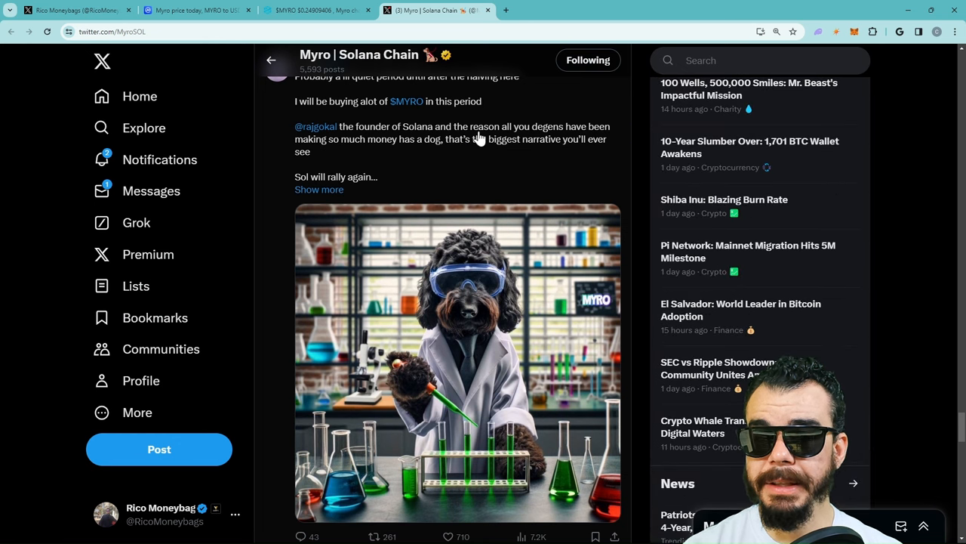
pyautogui.moveTo(377, 156)
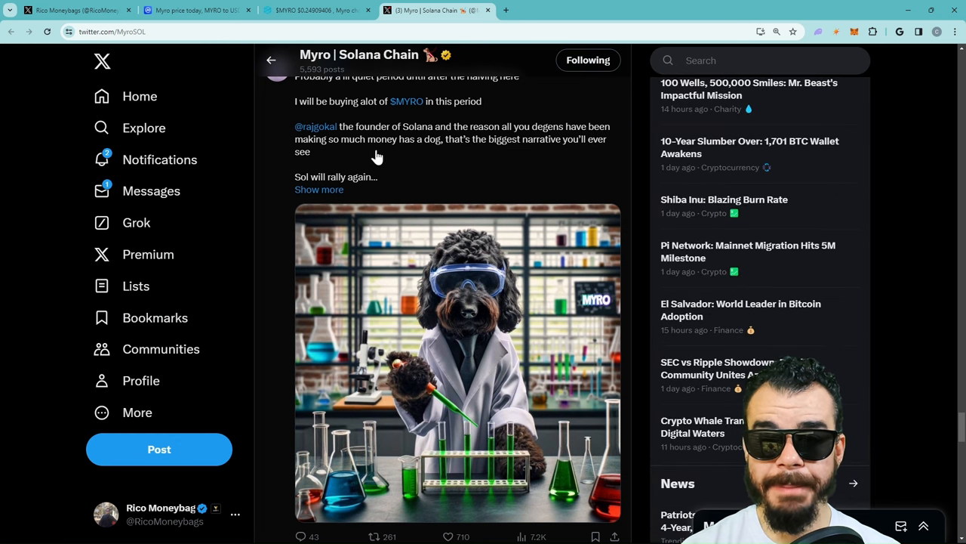
pyautogui.moveTo(420, 150)
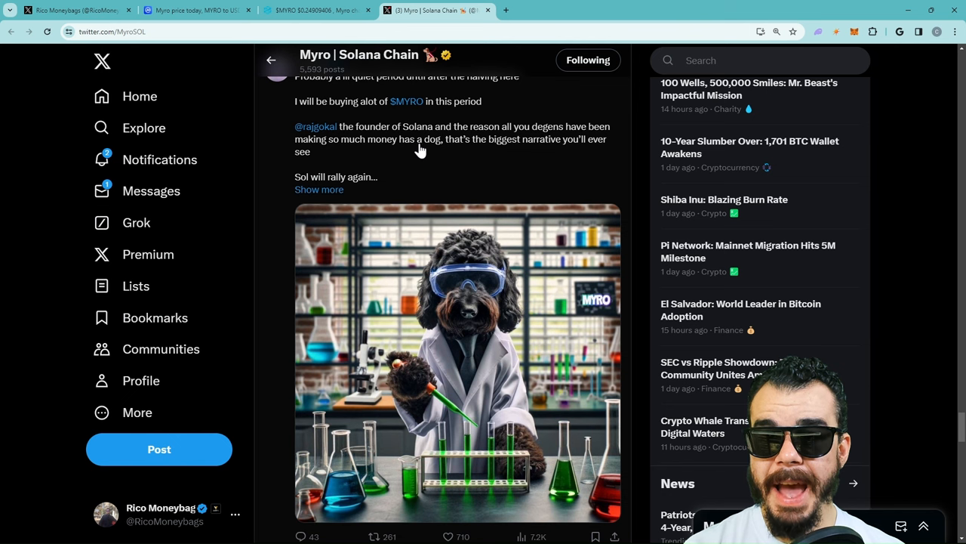
pyautogui.moveTo(580, 154)
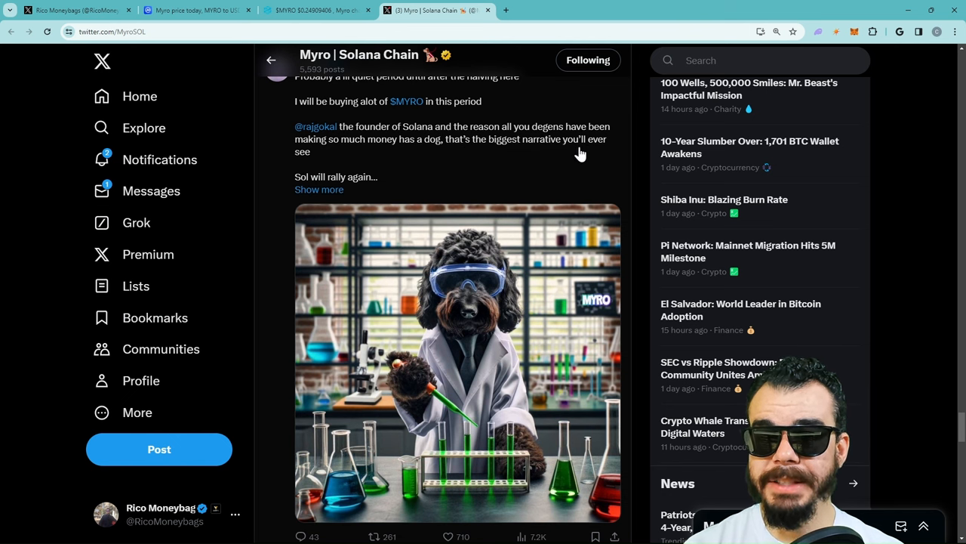
pyautogui.scroll(-3)
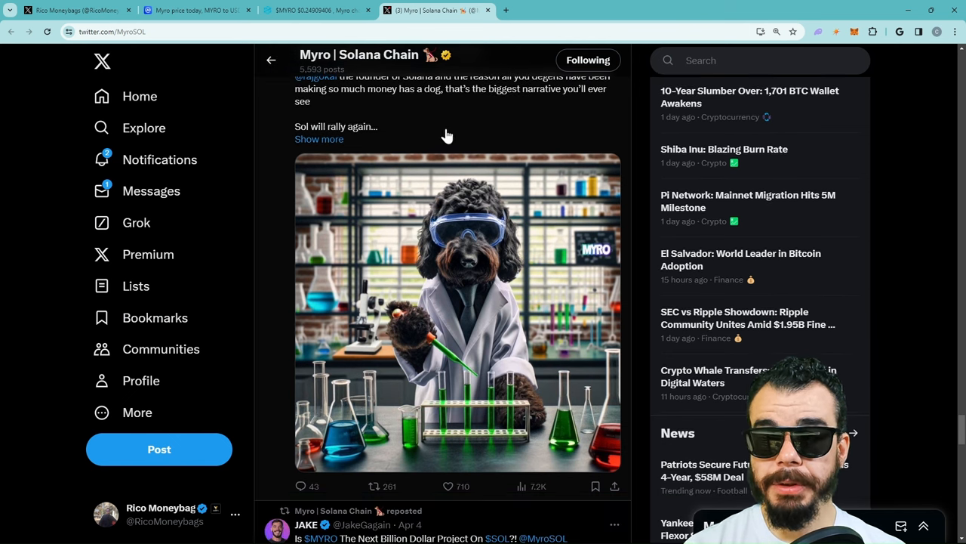
pyautogui.moveTo(319, 139)
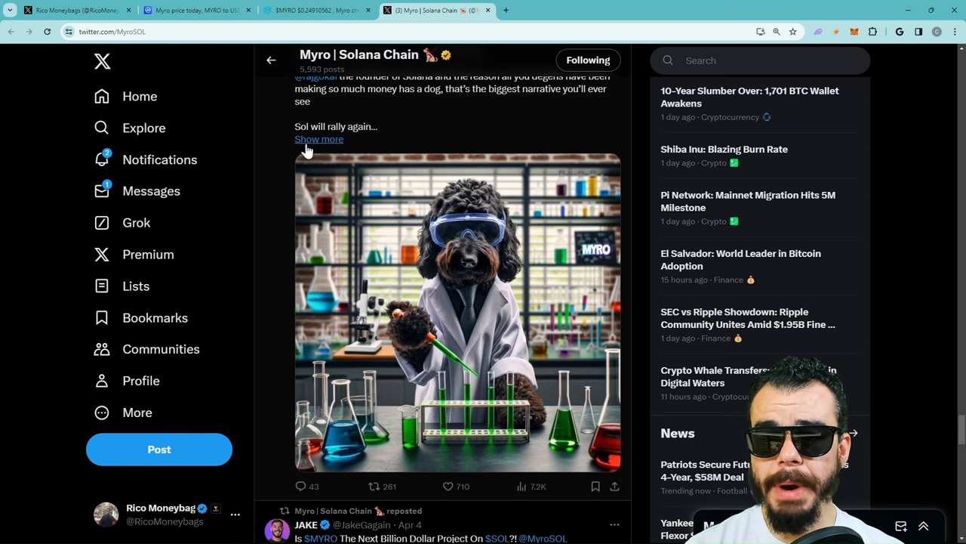
pyautogui.click(319, 139)
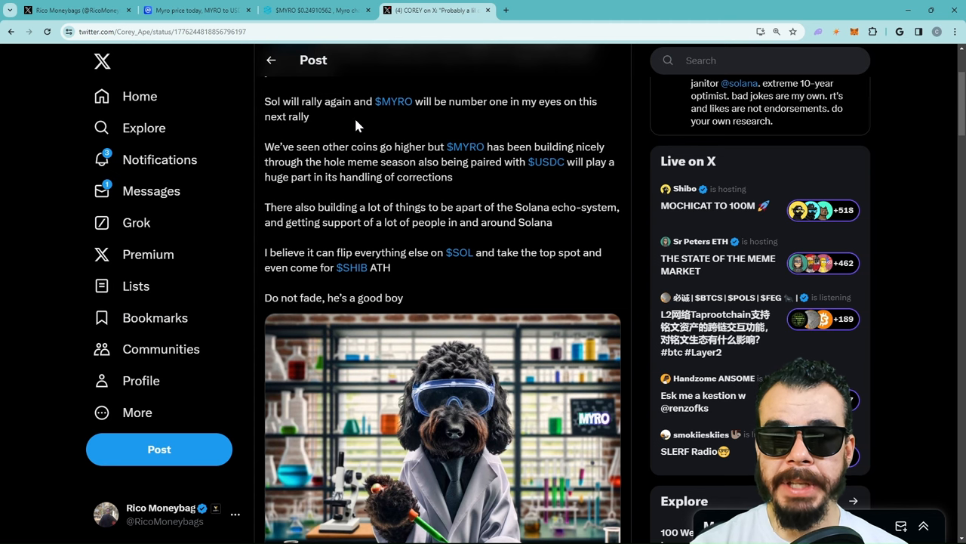
pyautogui.moveTo(364, 135)
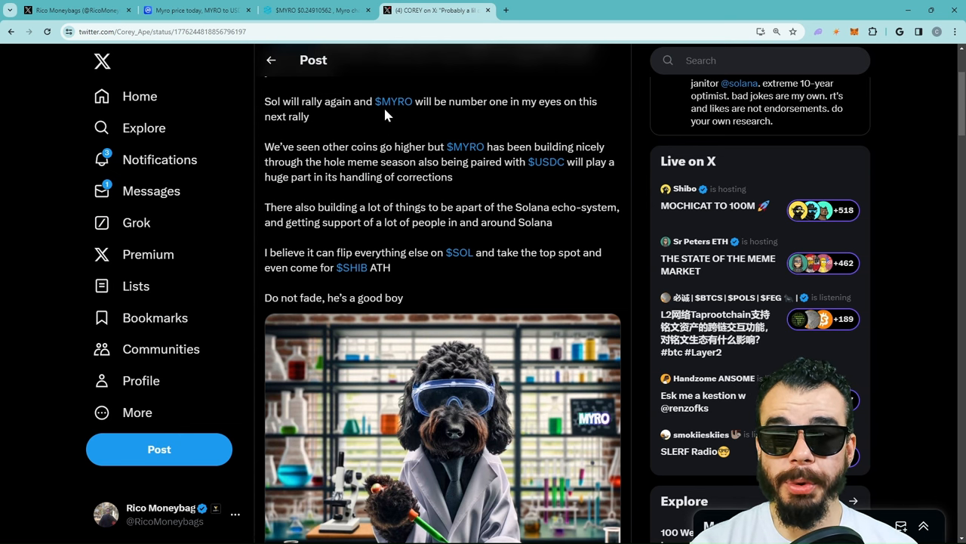
pyautogui.moveTo(399, 126)
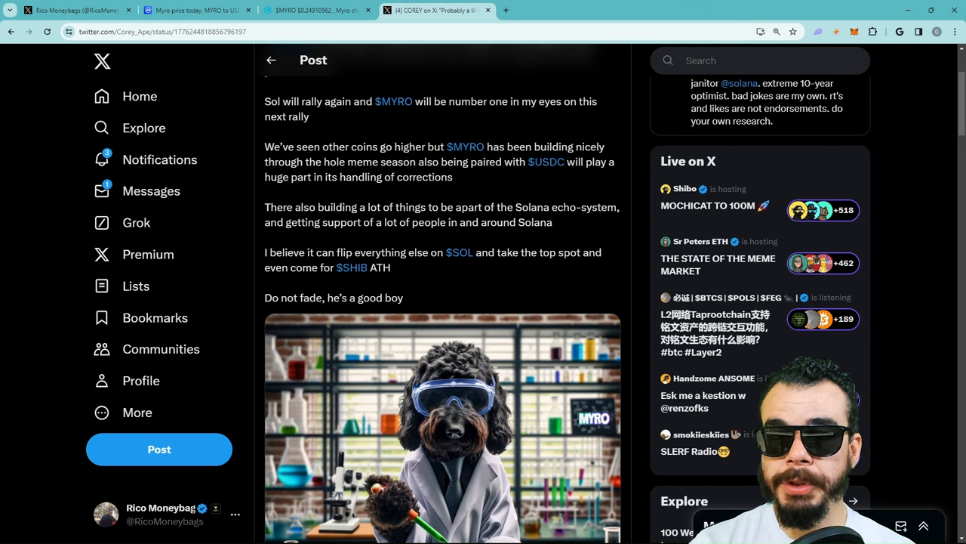
pyautogui.moveTo(451, 120)
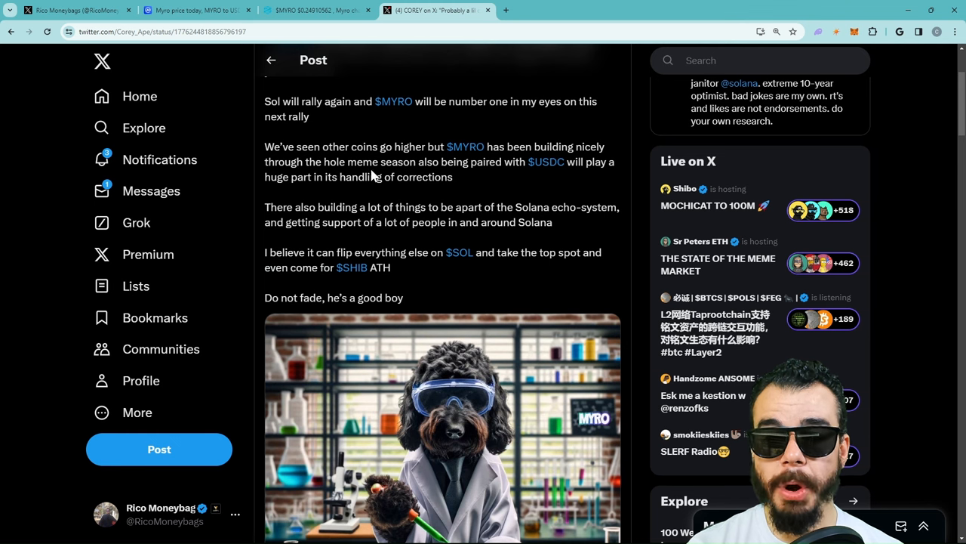
pyautogui.moveTo(544, 184)
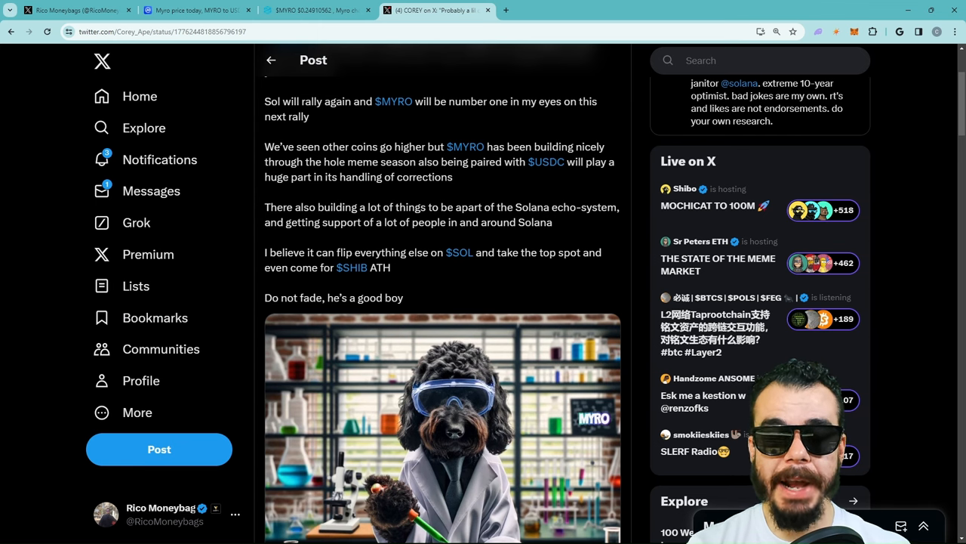
# Read the COREY post through to its claim MYRO could chase SHIB's ATH.
pyautogui.scroll(-3)
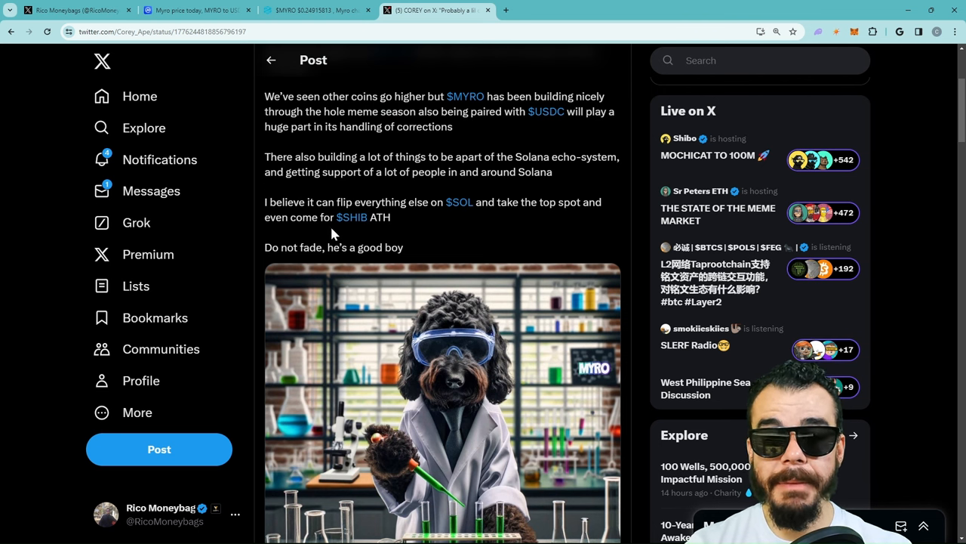
pyautogui.moveTo(405, 227)
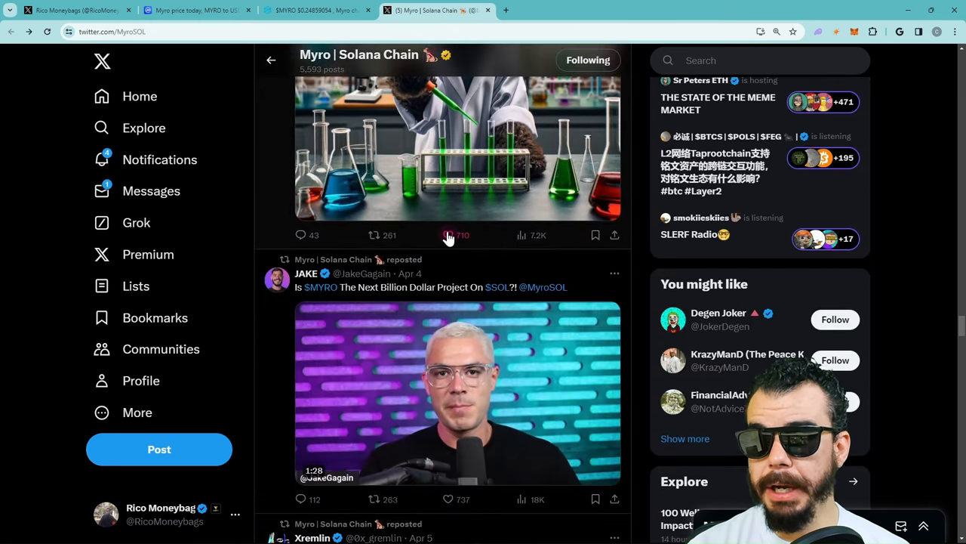
# Like the lab-coat dog post and scroll further down the Myro feed.
pyautogui.click(446, 235)
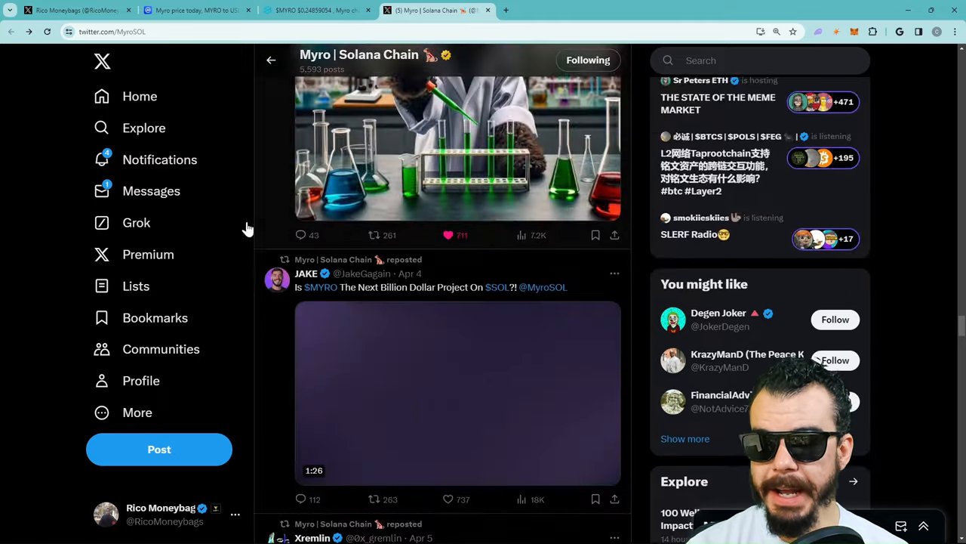
pyautogui.scroll(-3)
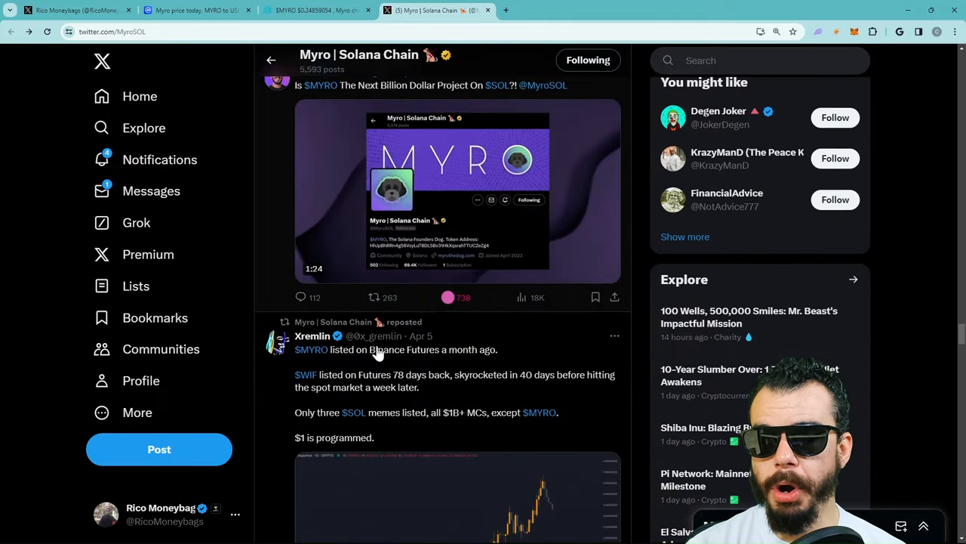
pyautogui.scroll(-3)
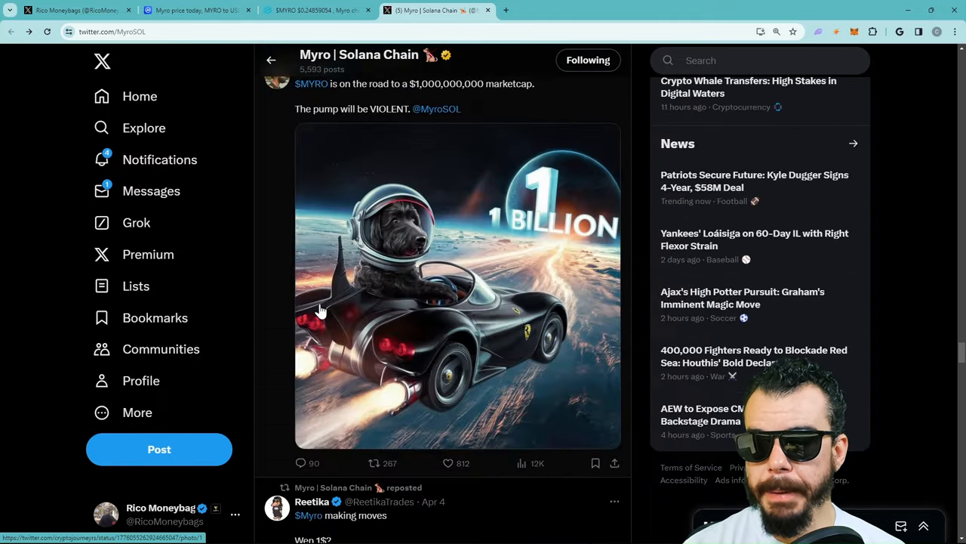
pyautogui.scroll(-3)
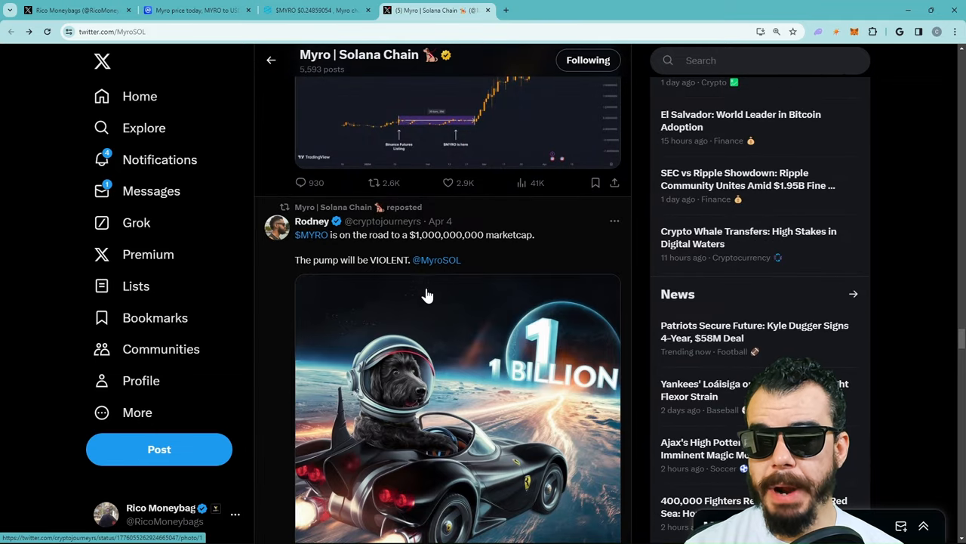
pyautogui.scroll(-3)
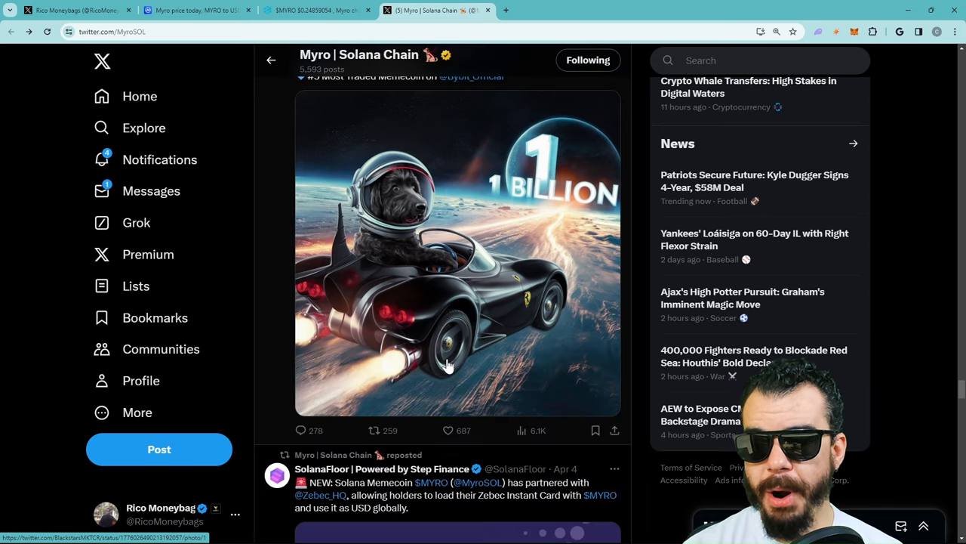
pyautogui.moveTo(530, 313)
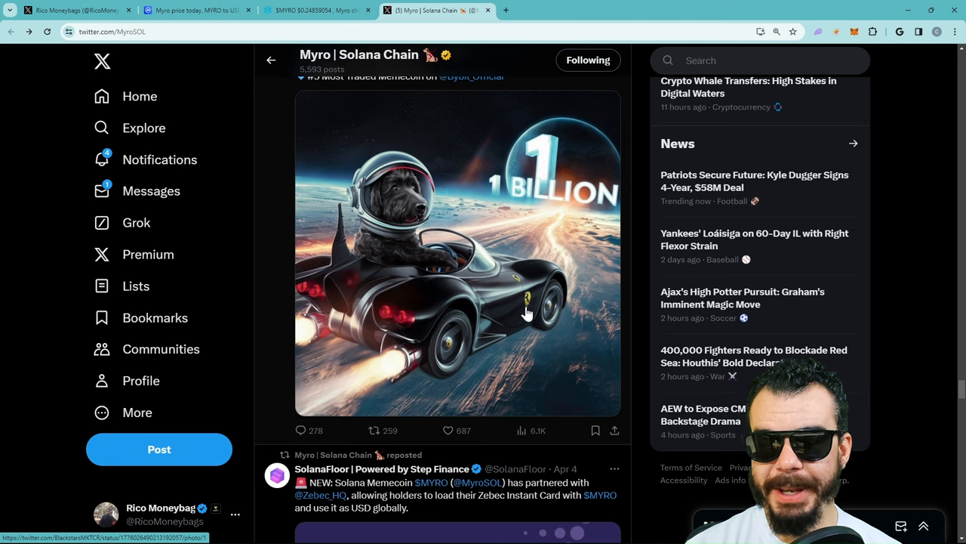
# Like the 1 BILLION rocket-car post, then open the full post about buying MYRO.
pyautogui.click(446, 431)
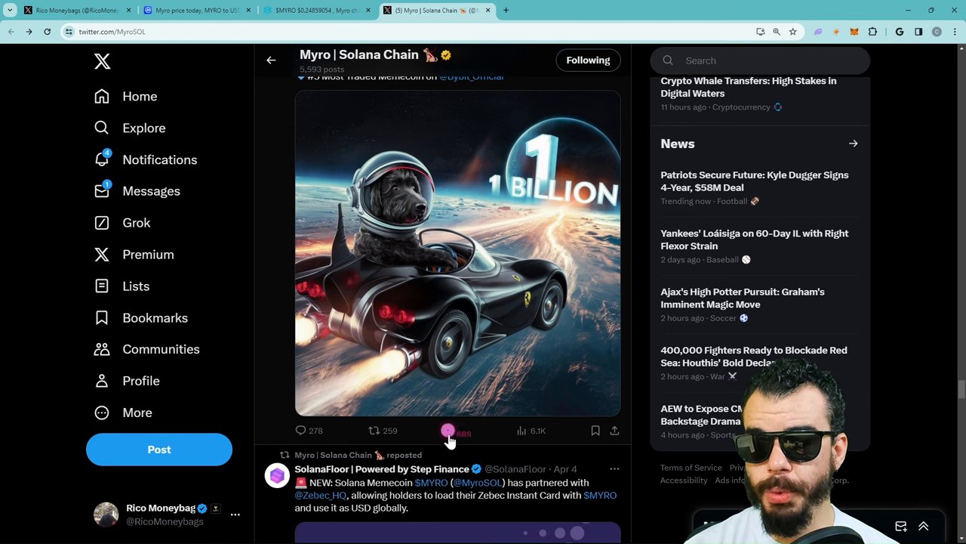
pyautogui.scroll(-3)
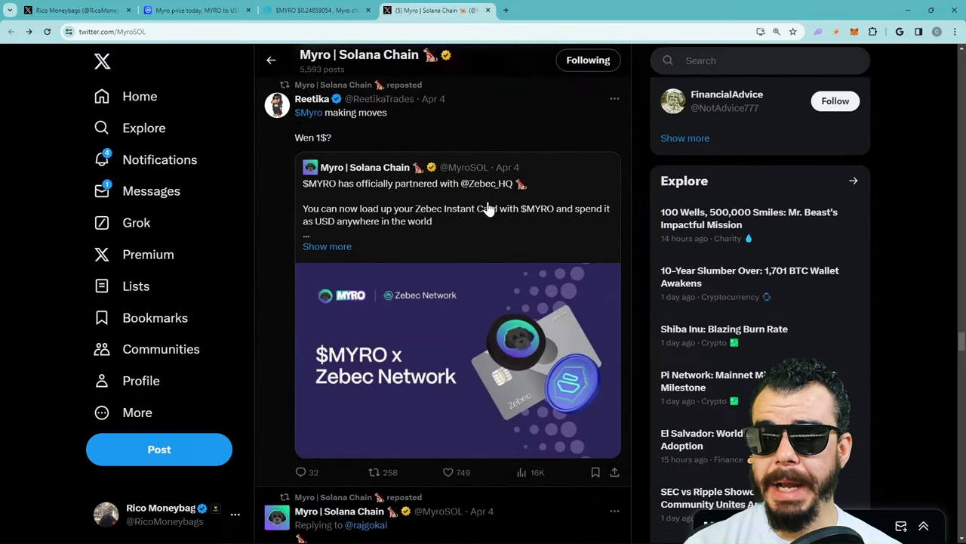
pyautogui.scroll(-3)
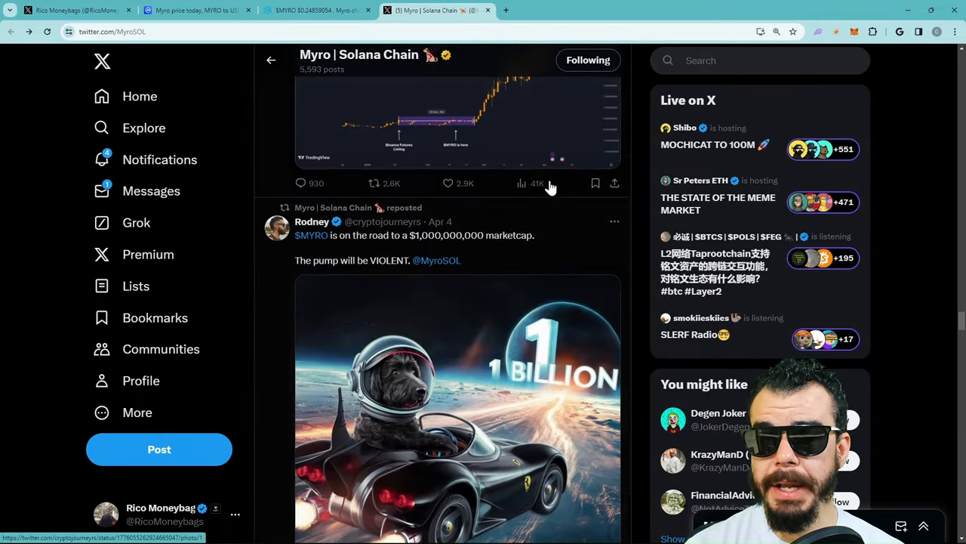
pyautogui.scroll(-3)
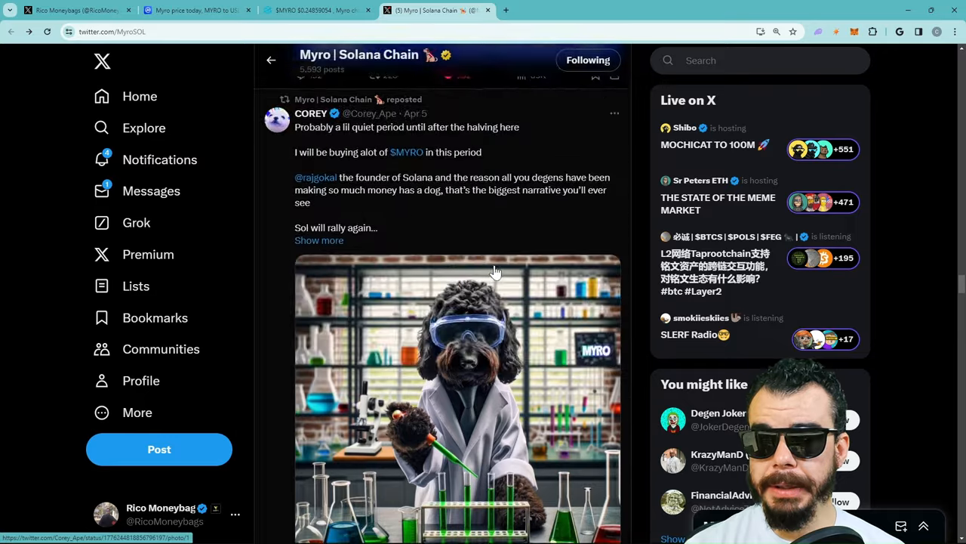
pyautogui.scroll(-3)
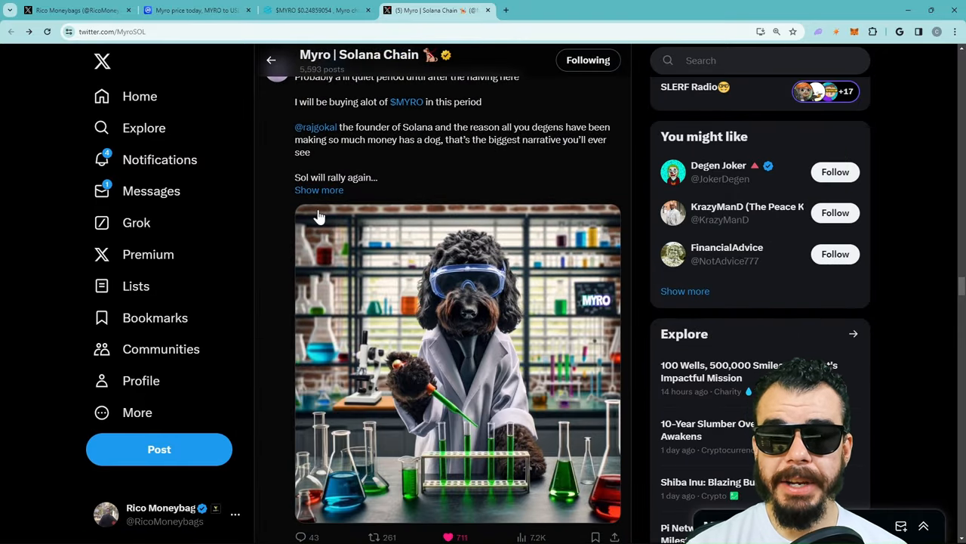
pyautogui.click(319, 189)
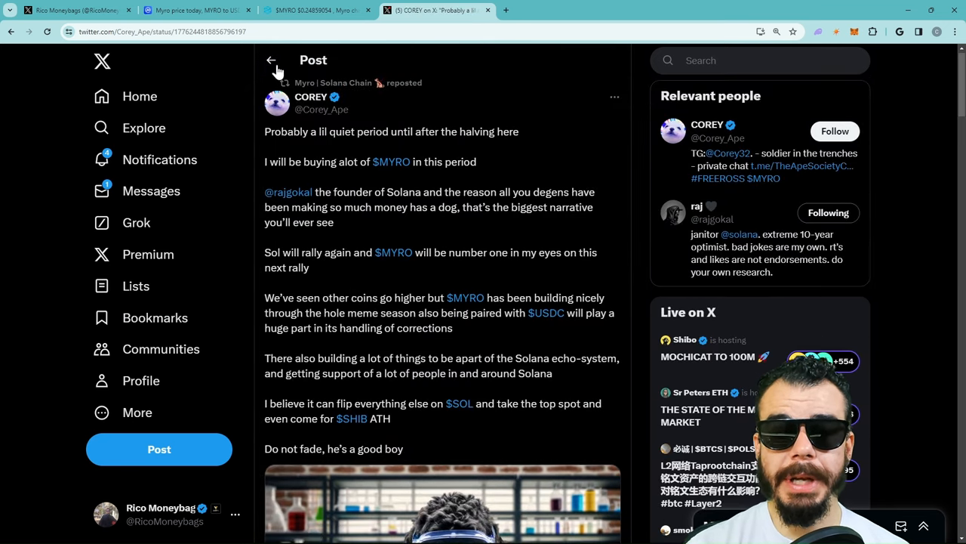
pyautogui.moveTo(310, 96)
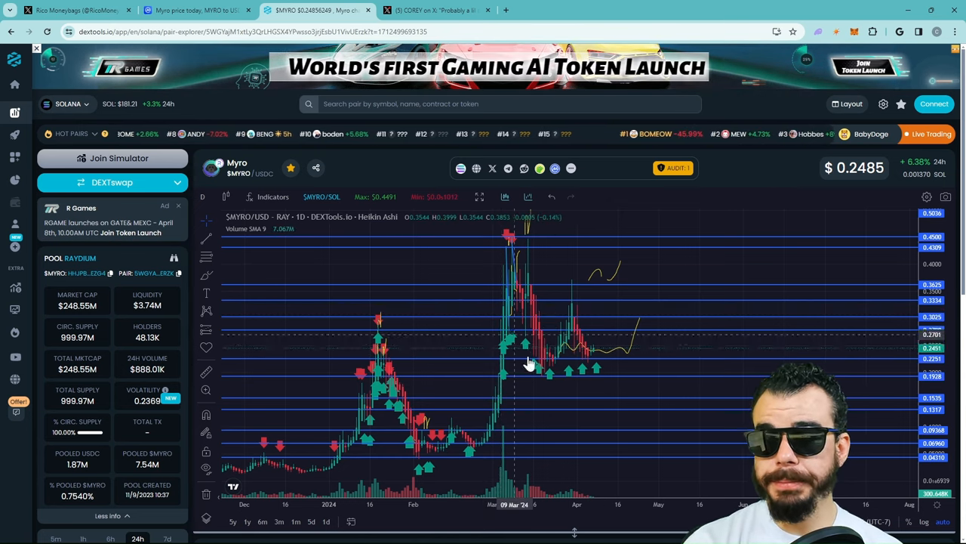
pyautogui.moveTo(543, 377)
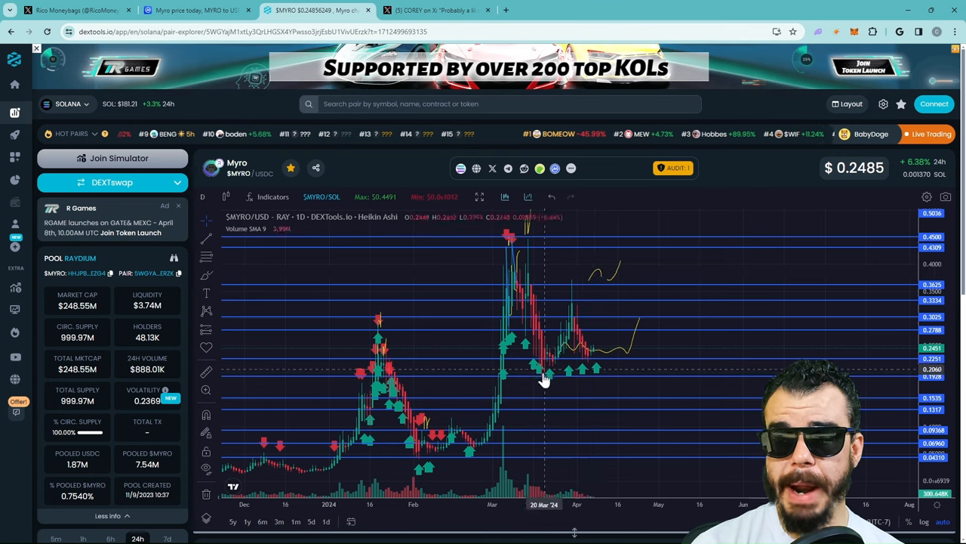
pyautogui.moveTo(568, 300)
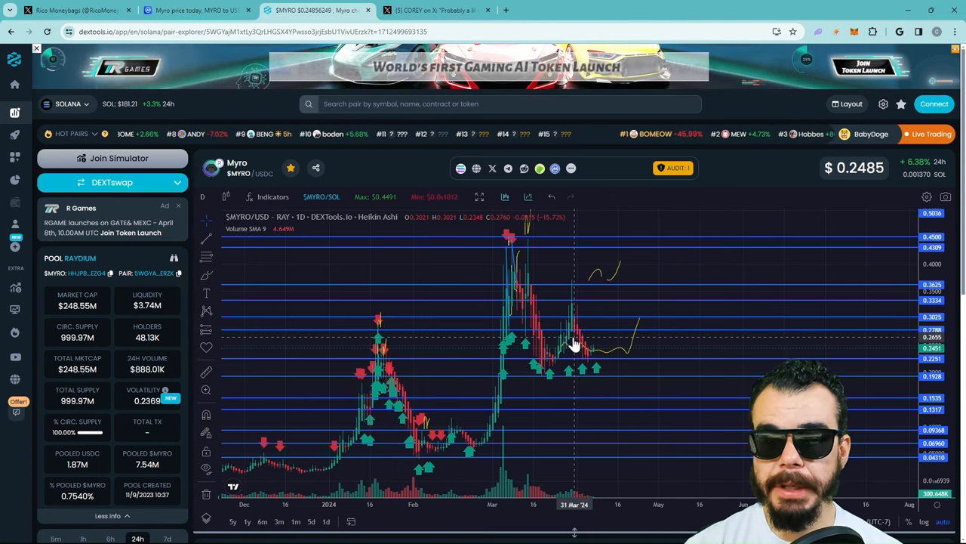
pyautogui.moveTo(538, 376)
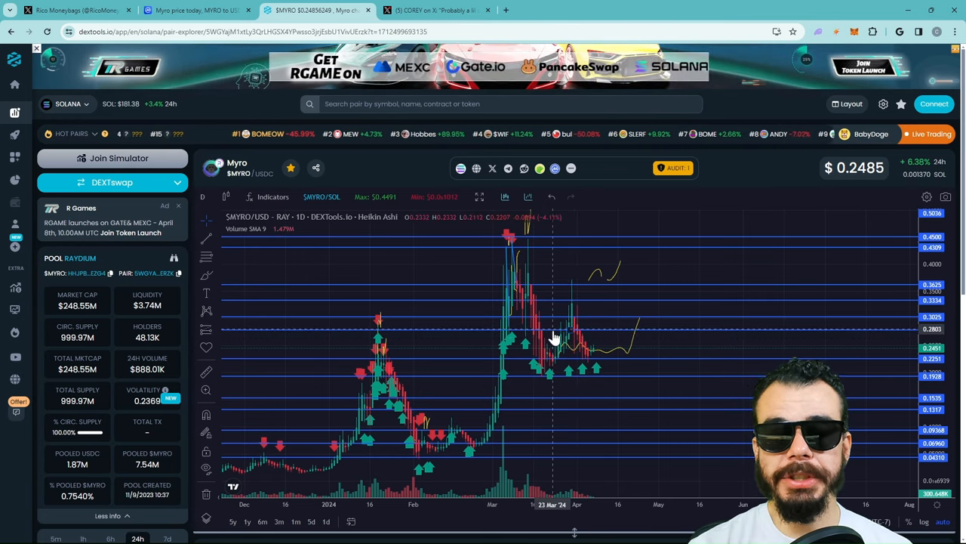
pyautogui.moveTo(557, 349)
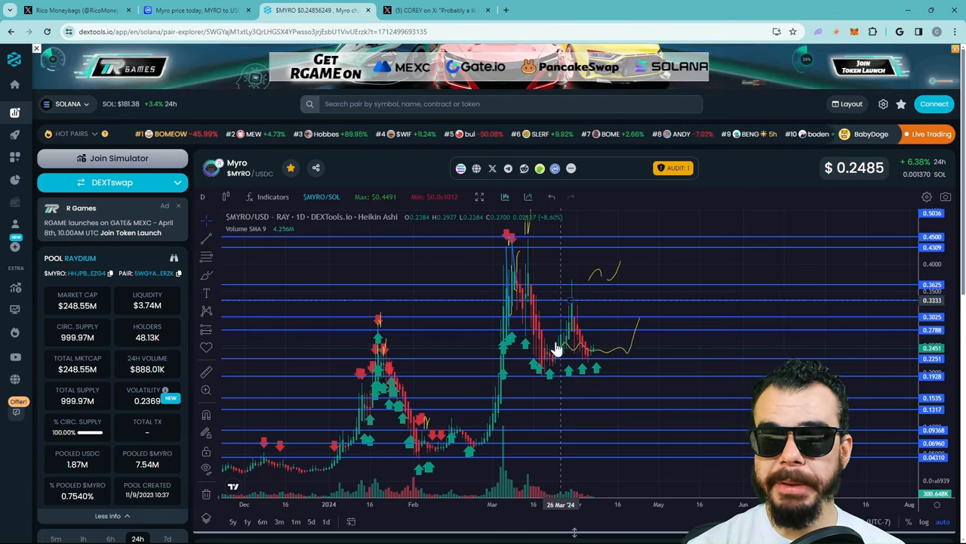
pyautogui.moveTo(564, 337)
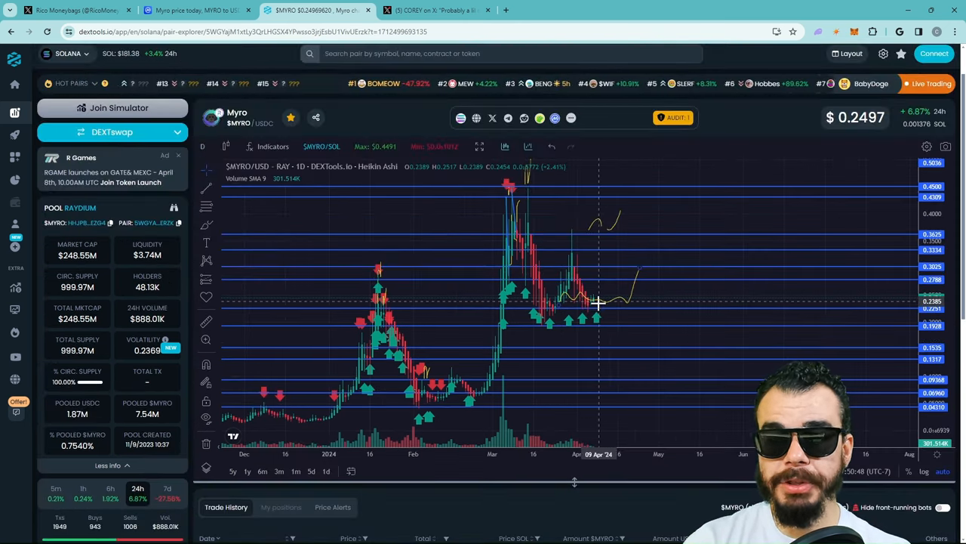
pyautogui.moveTo(591, 289)
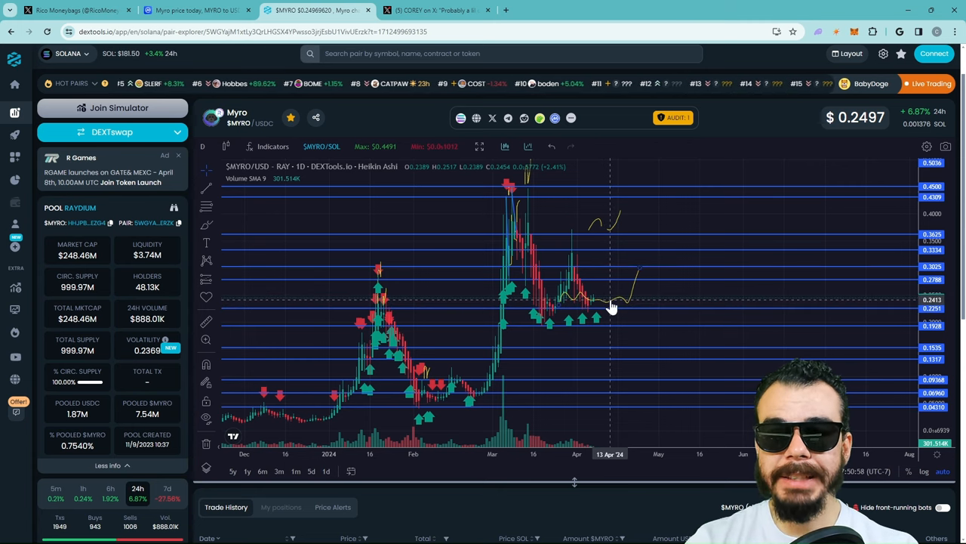
pyautogui.moveTo(621, 300)
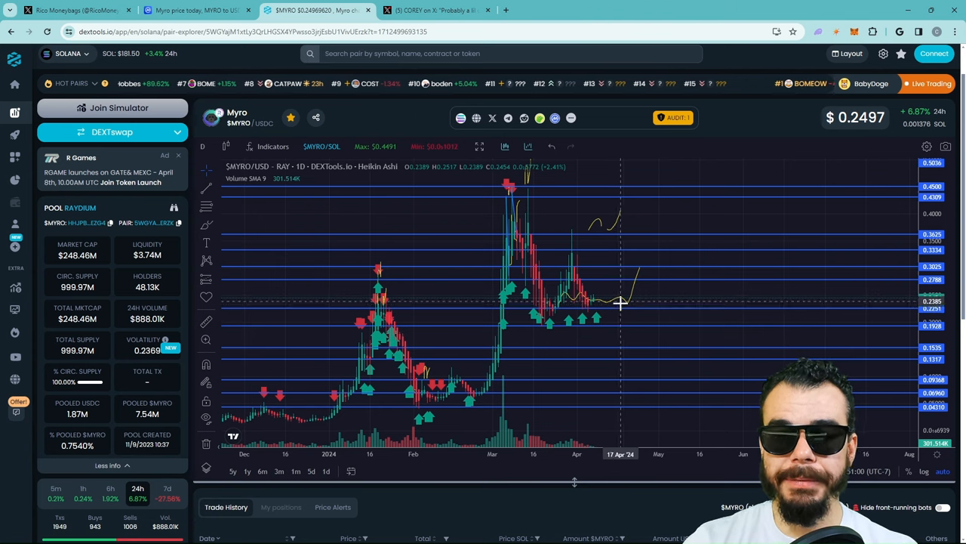
pyautogui.moveTo(613, 311)
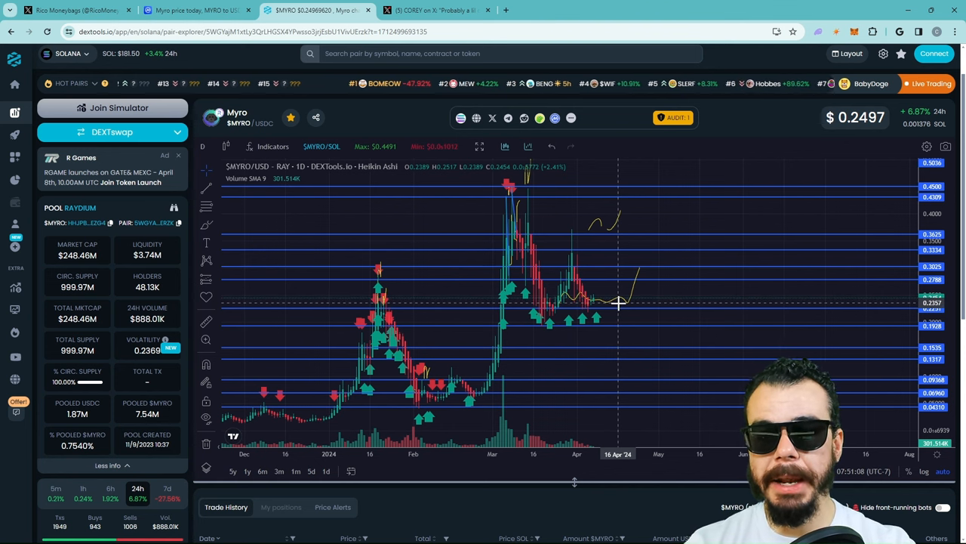
pyautogui.moveTo(634, 288)
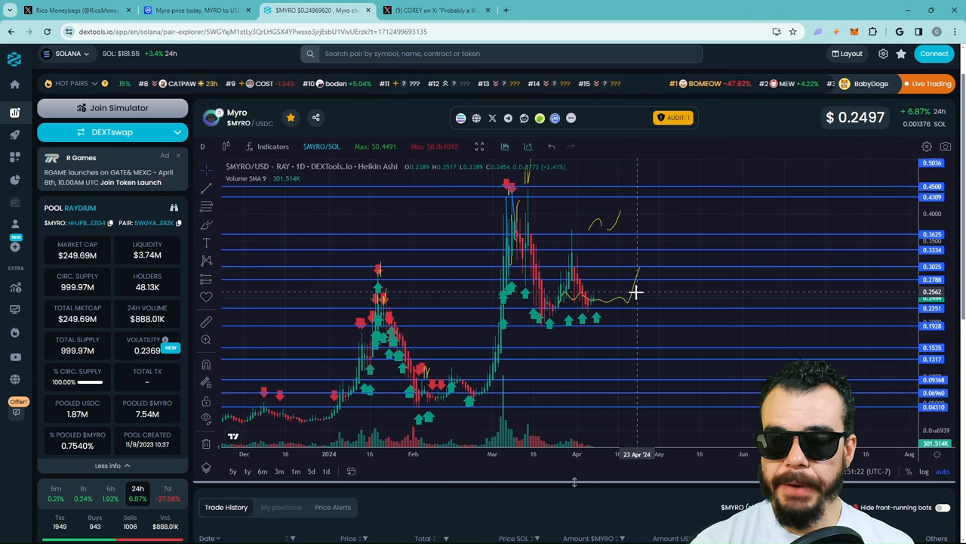
pyautogui.moveTo(619, 328)
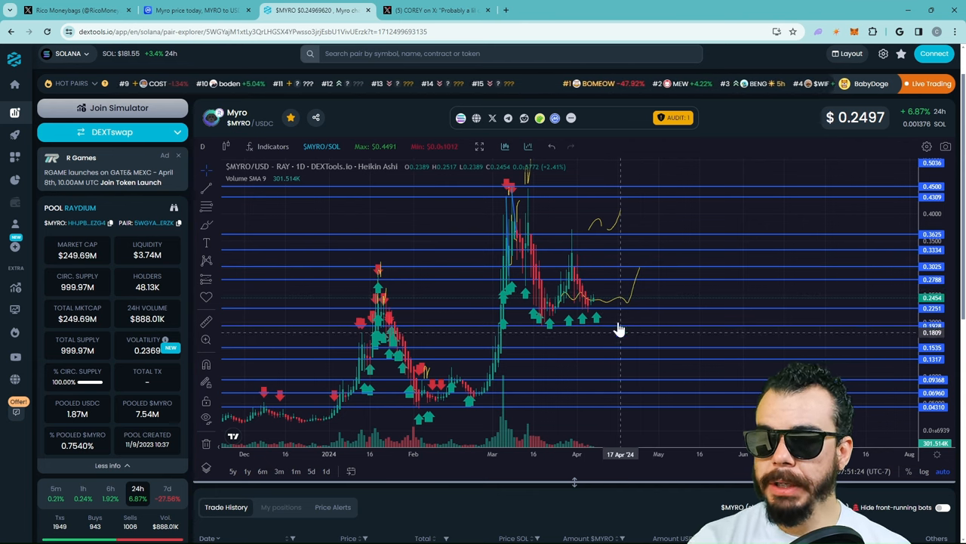
pyautogui.moveTo(471, 286)
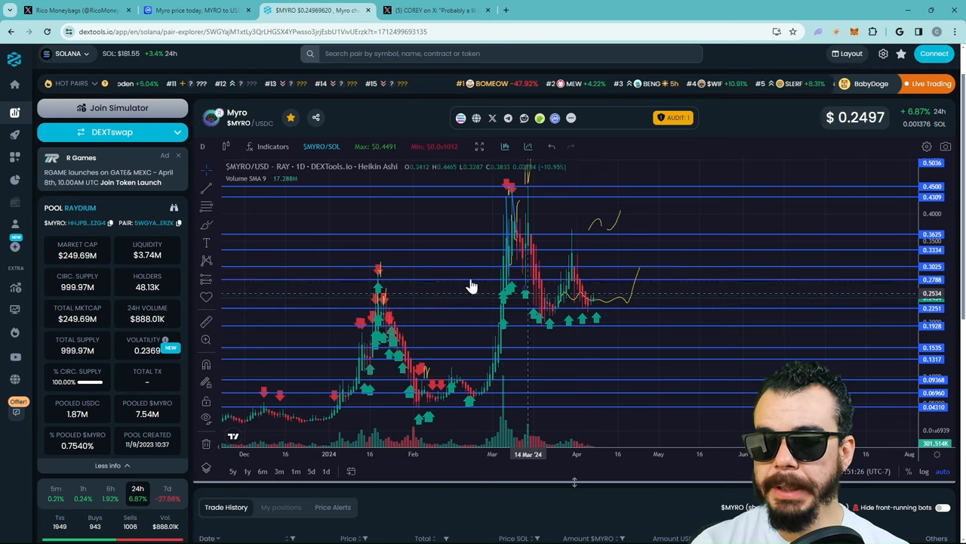
pyautogui.moveTo(591, 274)
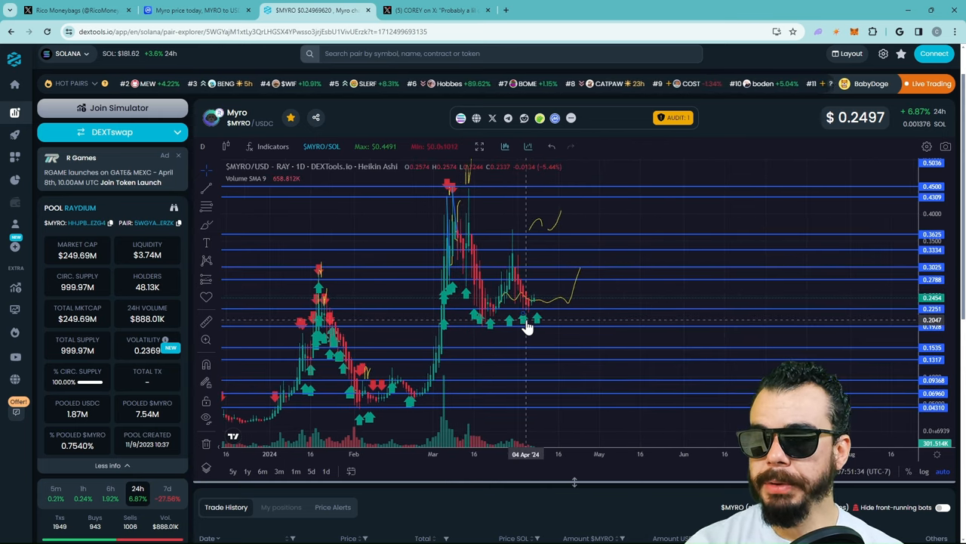
pyautogui.moveTo(541, 283)
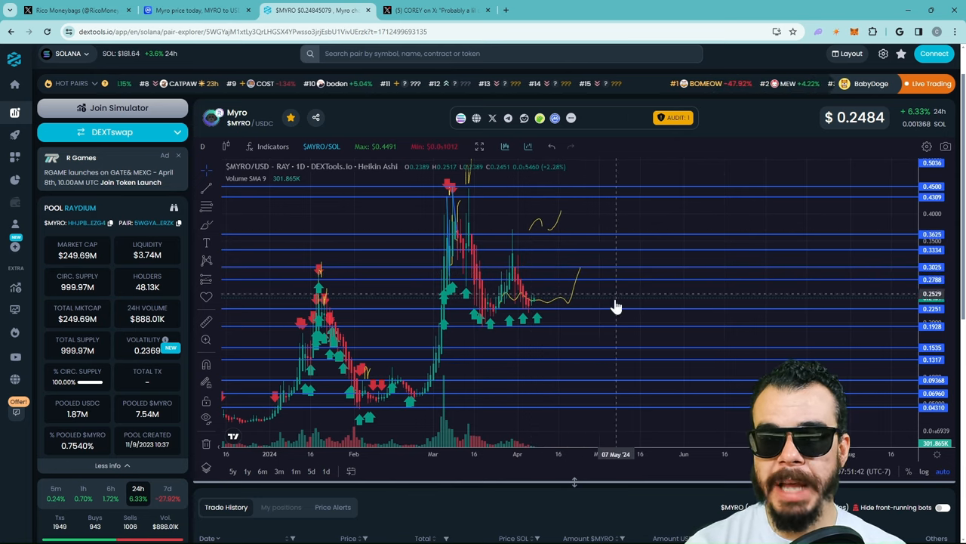
pyautogui.moveTo(585, 300)
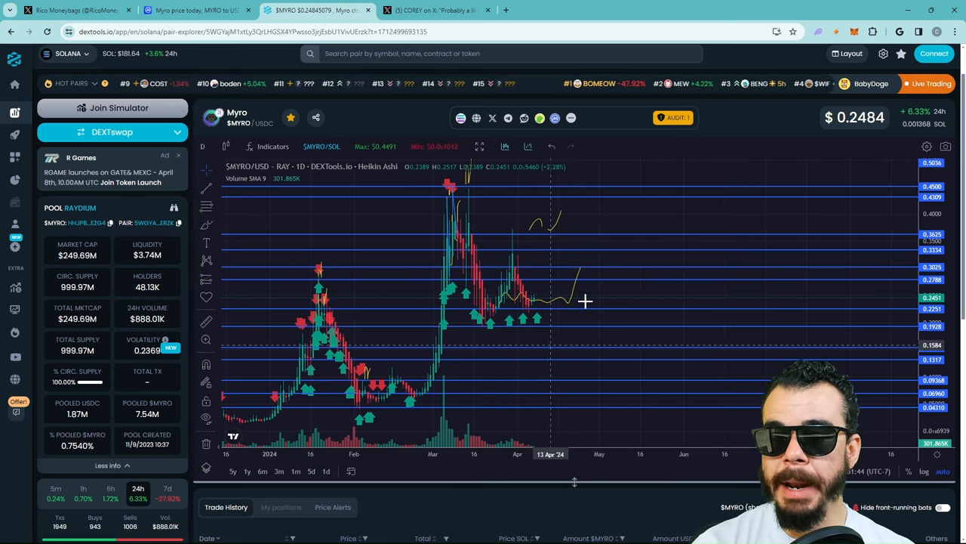
pyautogui.moveTo(601, 287)
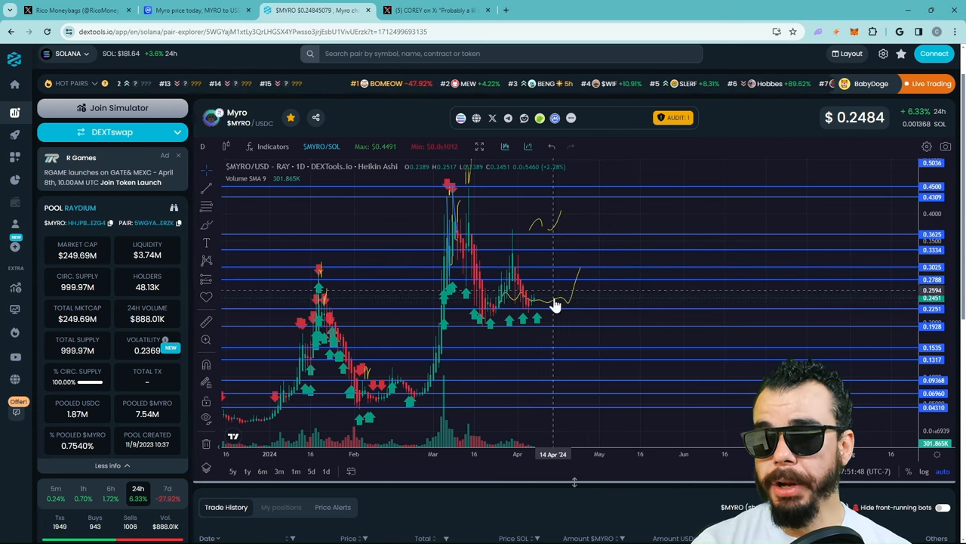
pyautogui.moveTo(491, 332)
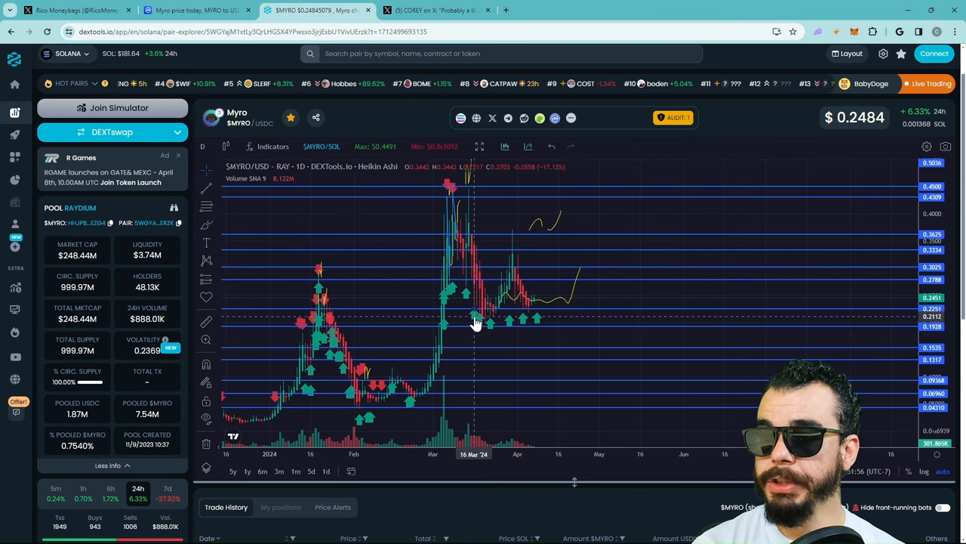
pyautogui.moveTo(532, 290)
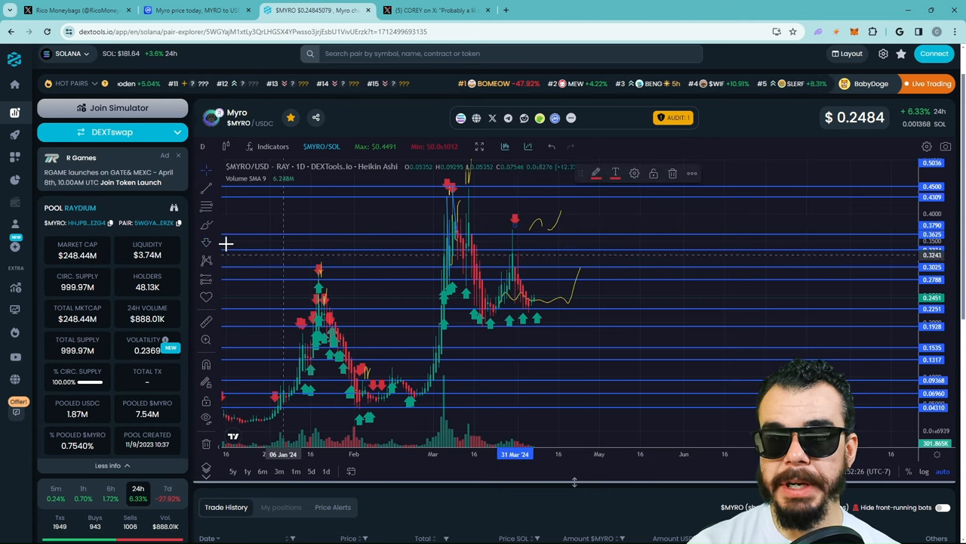
pyautogui.moveTo(603, 225)
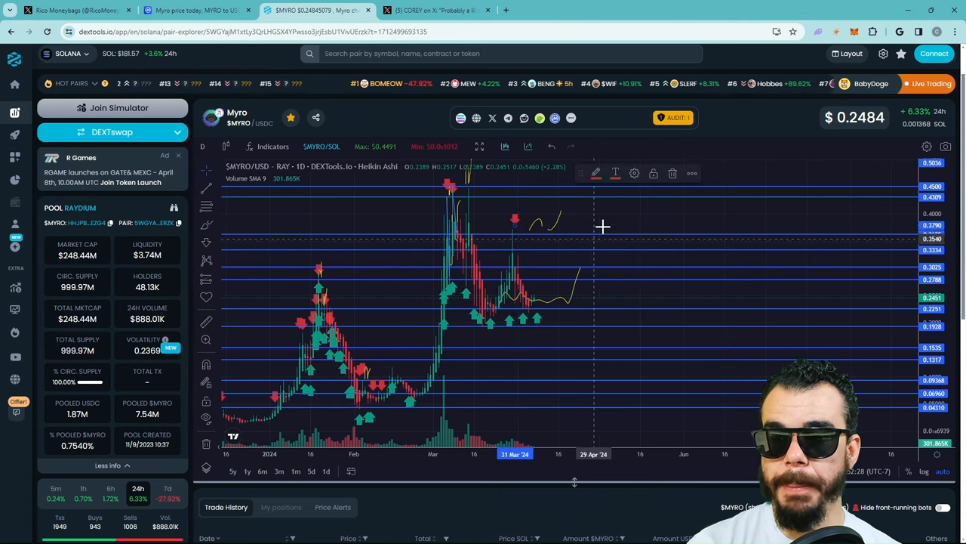
pyautogui.moveTo(499, 304)
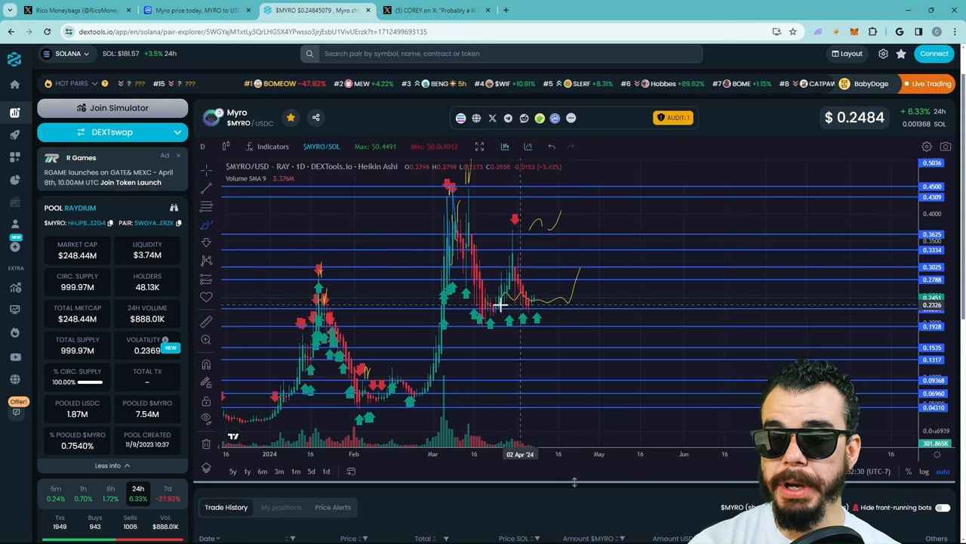
pyautogui.moveTo(489, 300)
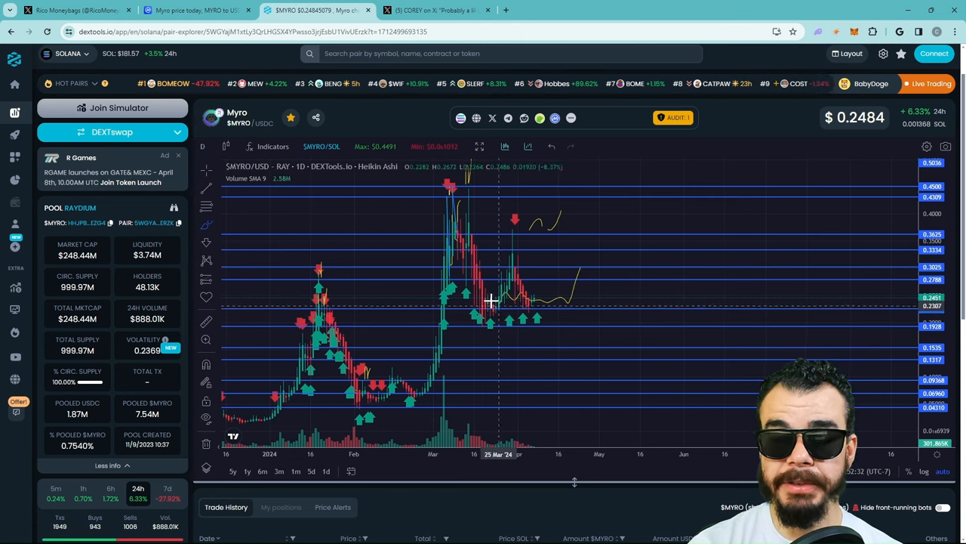
pyautogui.moveTo(576, 275)
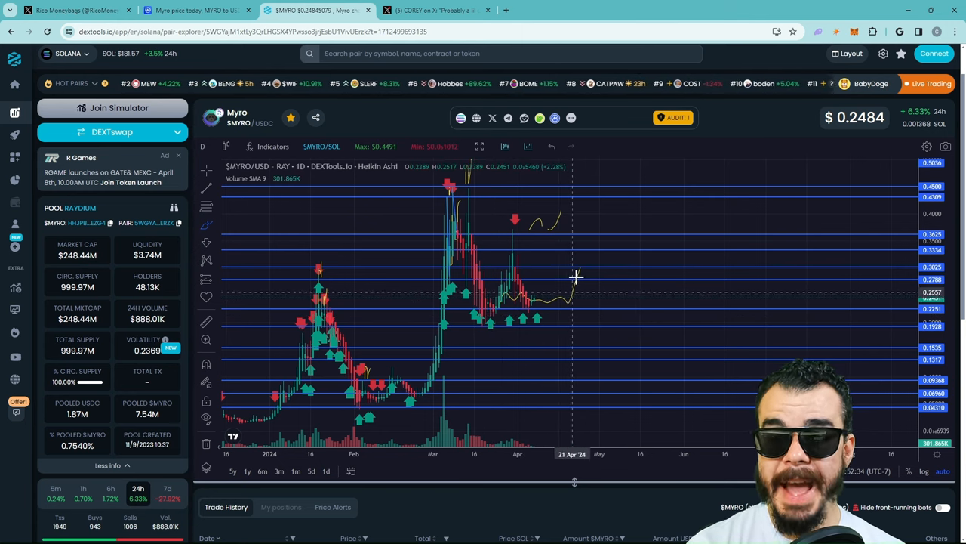
pyautogui.moveTo(570, 250)
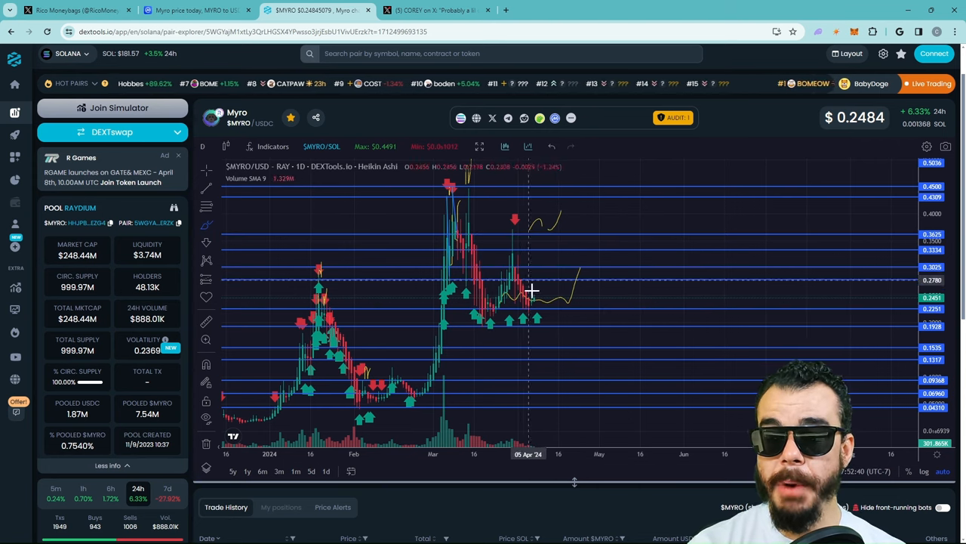
pyautogui.moveTo(544, 302)
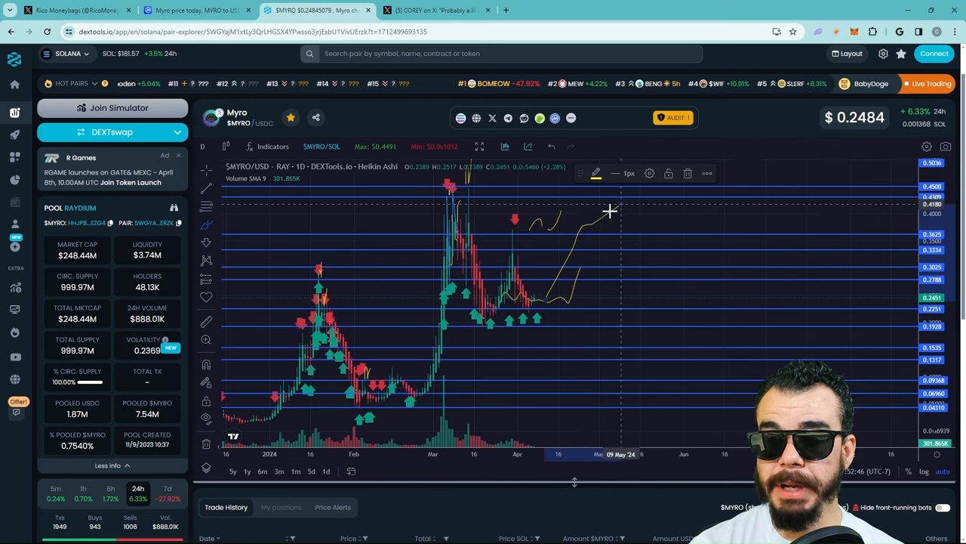
pyautogui.moveTo(546, 228)
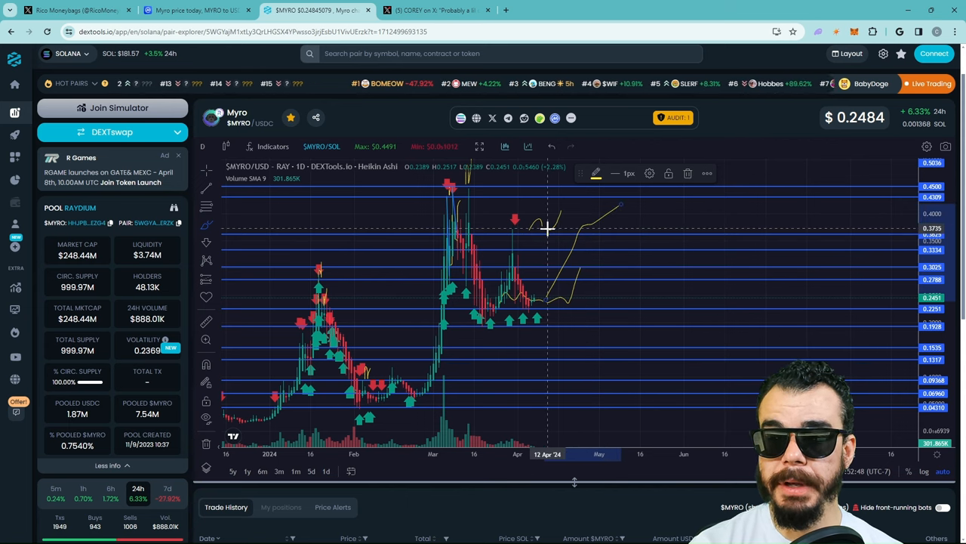
pyautogui.moveTo(545, 221)
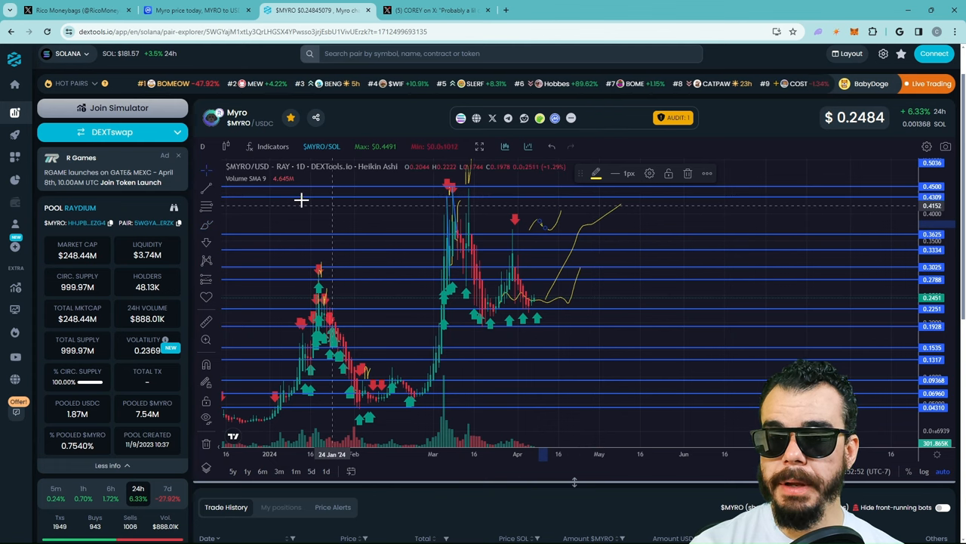
pyautogui.moveTo(401, 224)
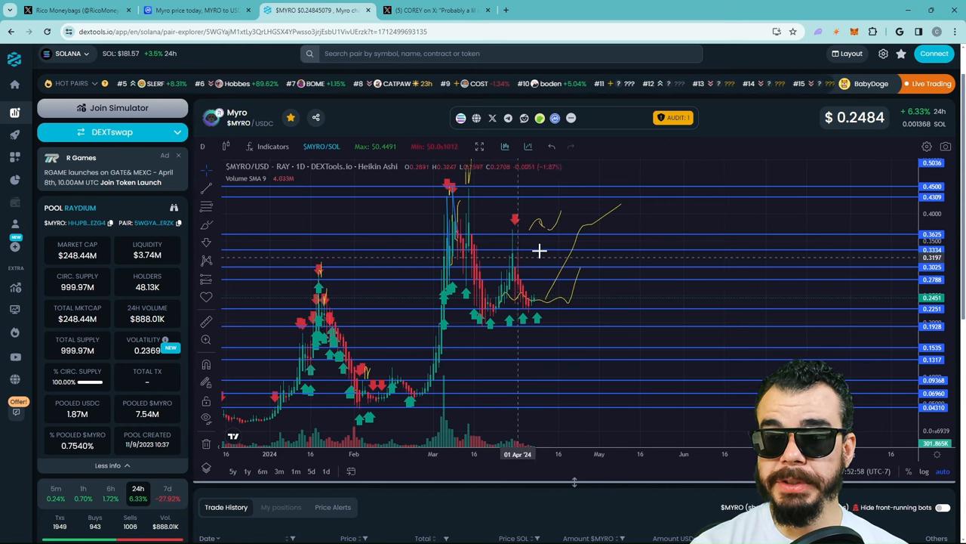
pyautogui.moveTo(562, 239)
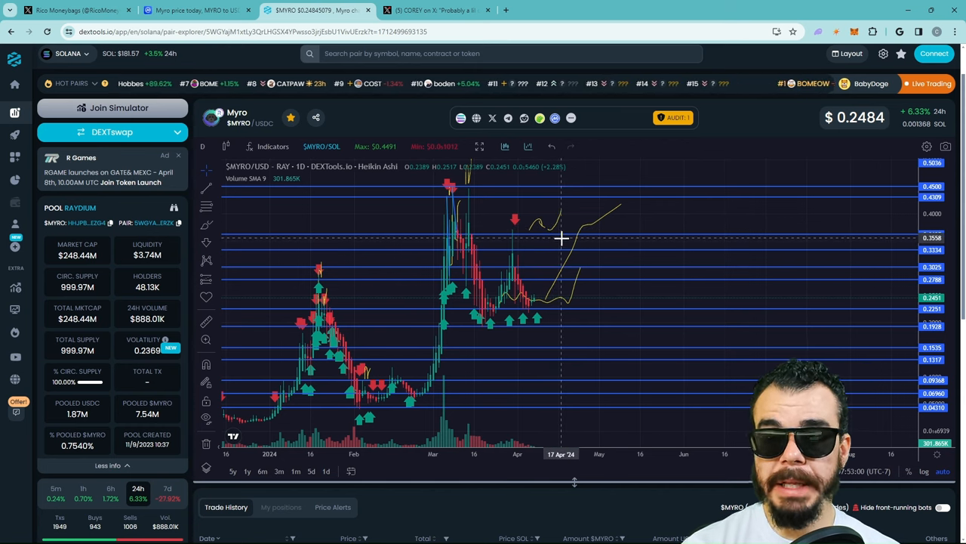
pyautogui.moveTo(686, 240)
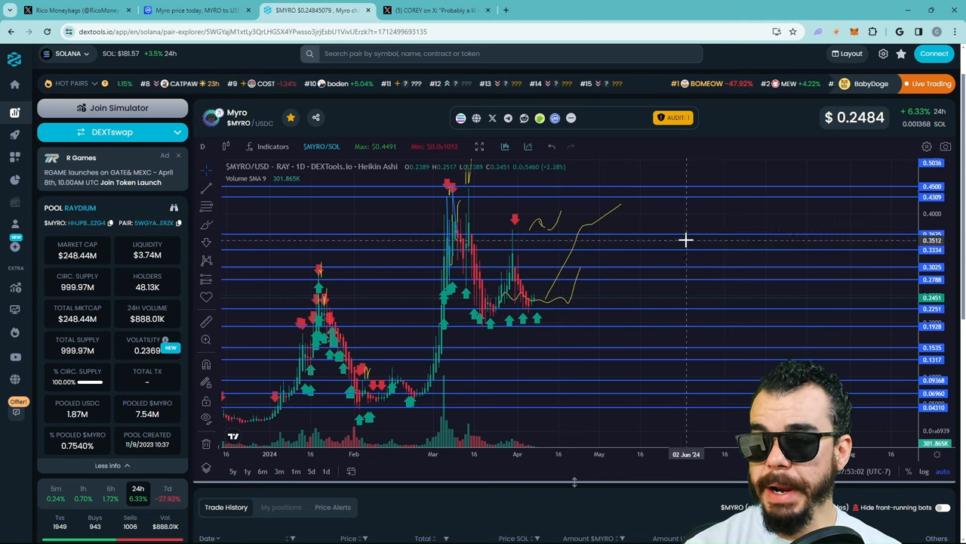
pyautogui.moveTo(633, 251)
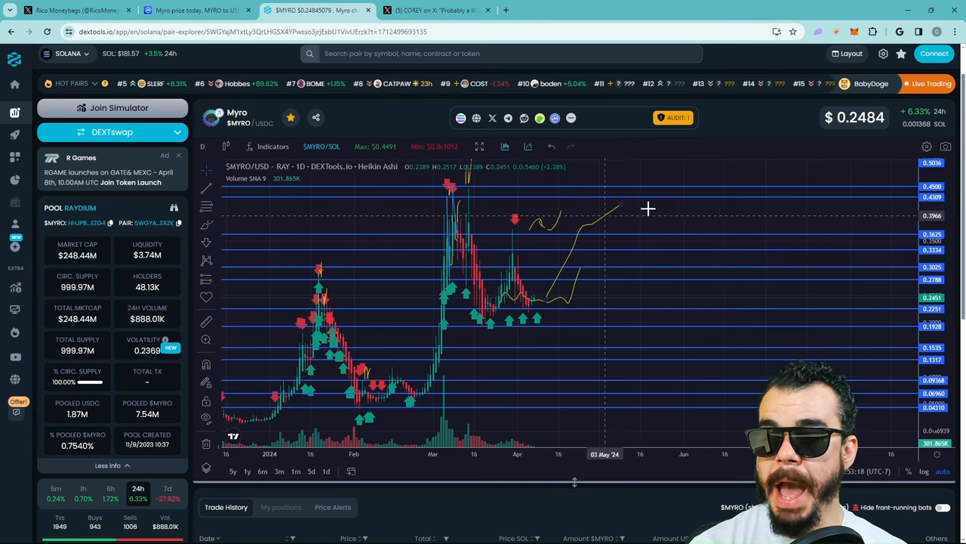
pyautogui.moveTo(639, 184)
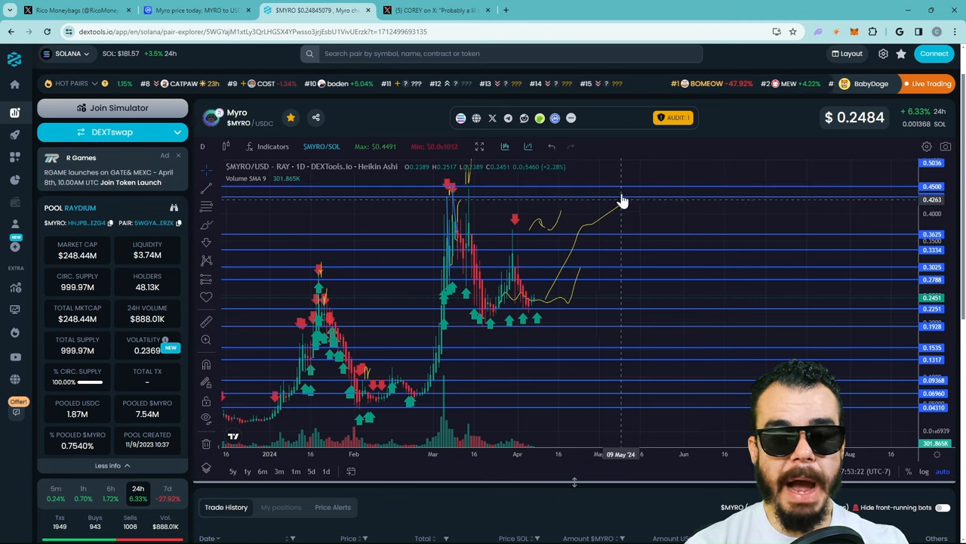
pyautogui.moveTo(614, 204)
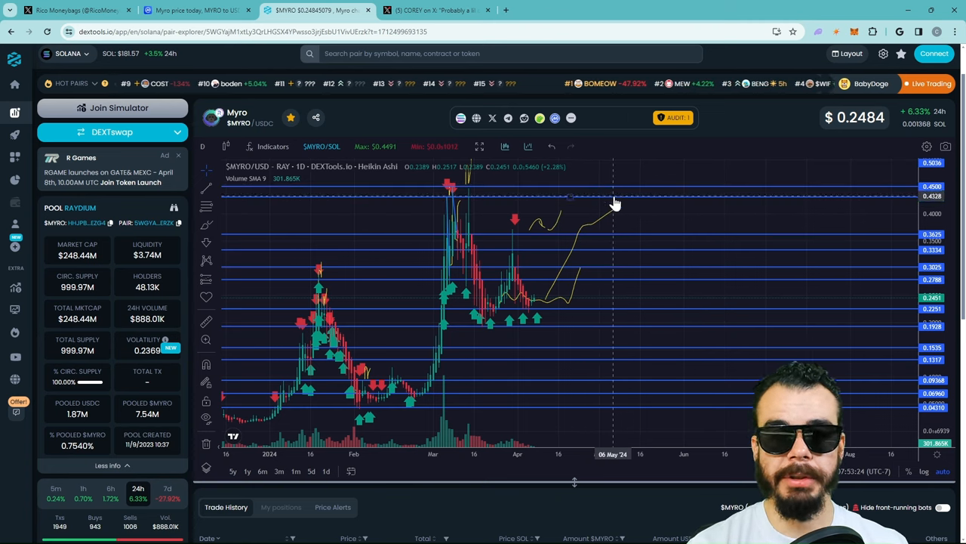
pyautogui.moveTo(655, 188)
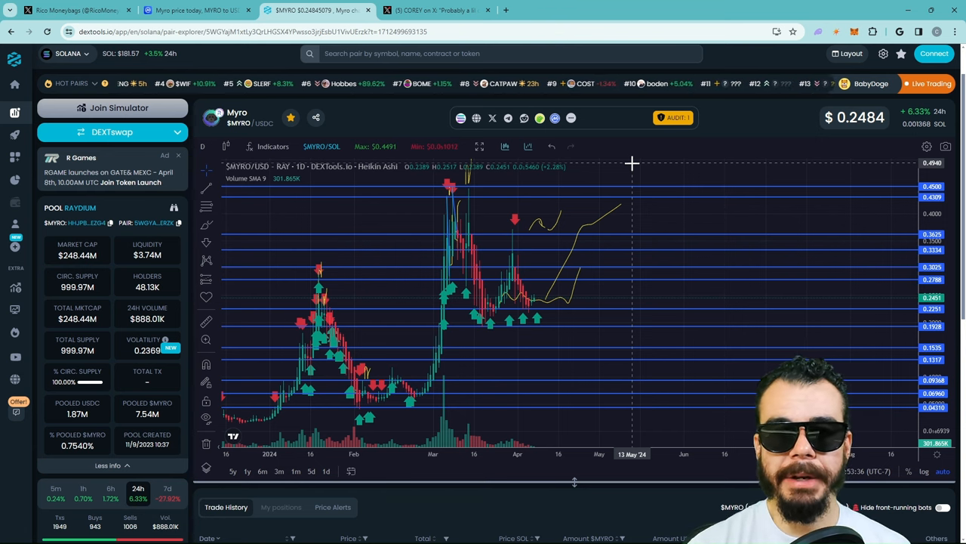
pyautogui.moveTo(523, 302)
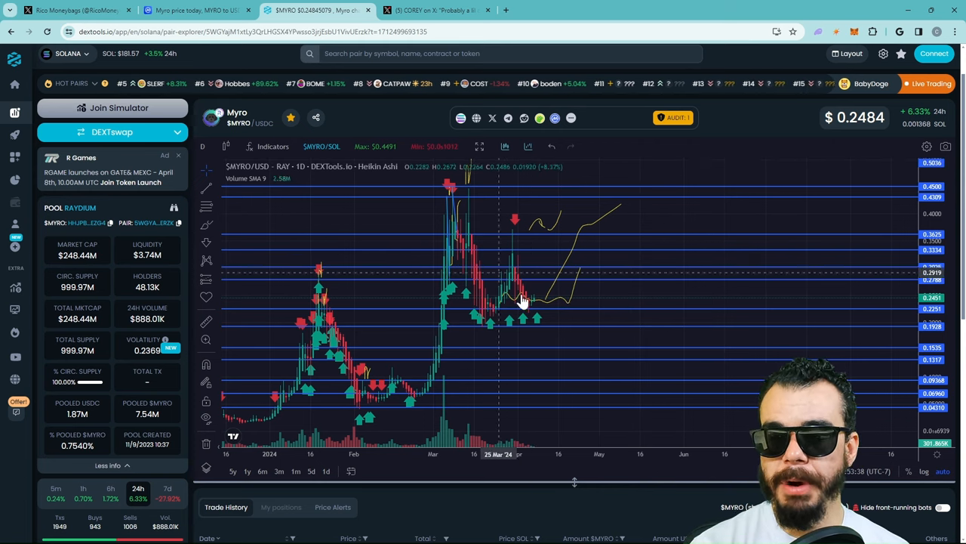
pyautogui.moveTo(536, 260)
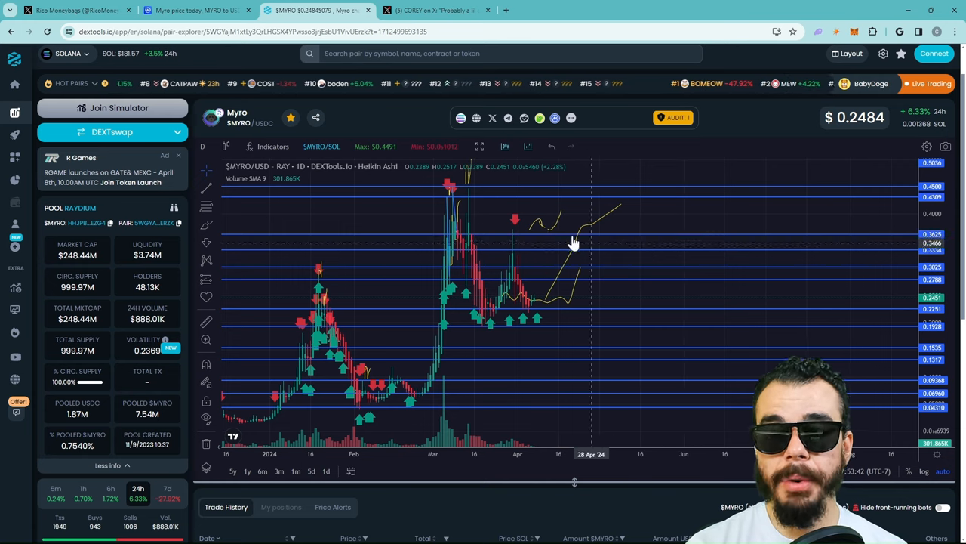
pyautogui.moveTo(570, 256)
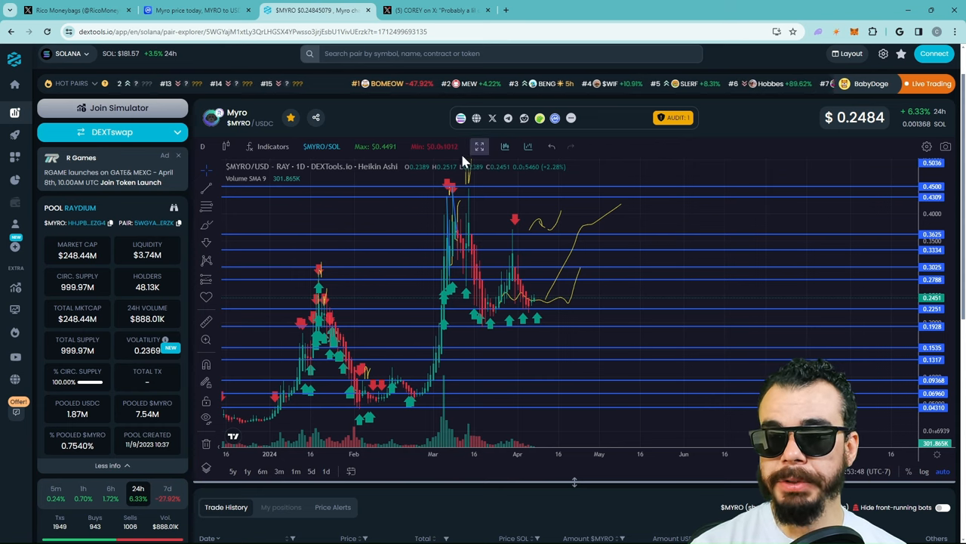
pyautogui.scroll(-3)
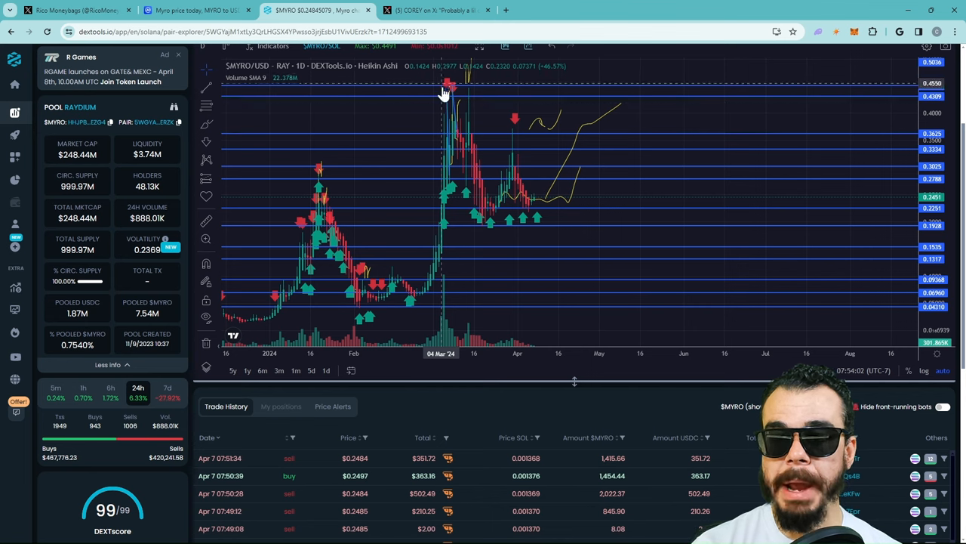
pyautogui.moveTo(399, 270)
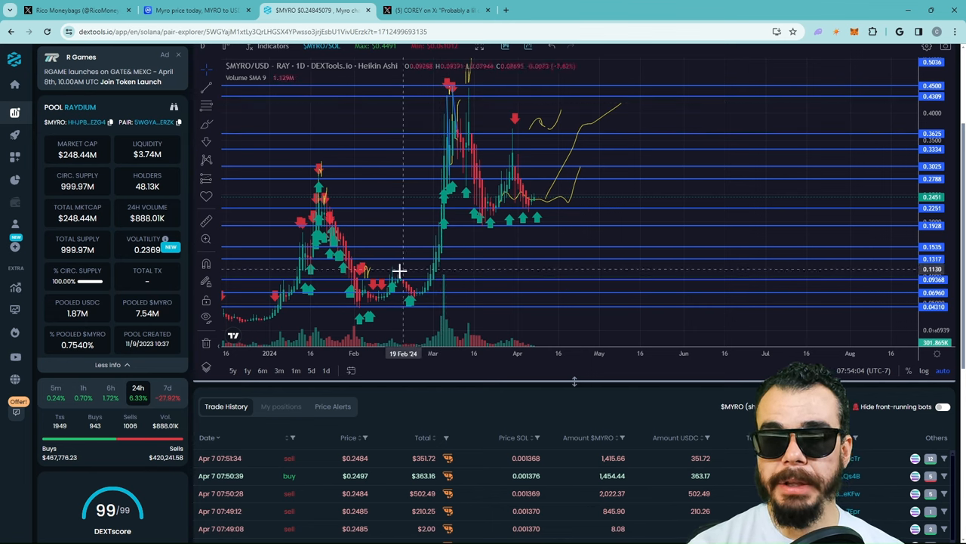
pyautogui.moveTo(439, 158)
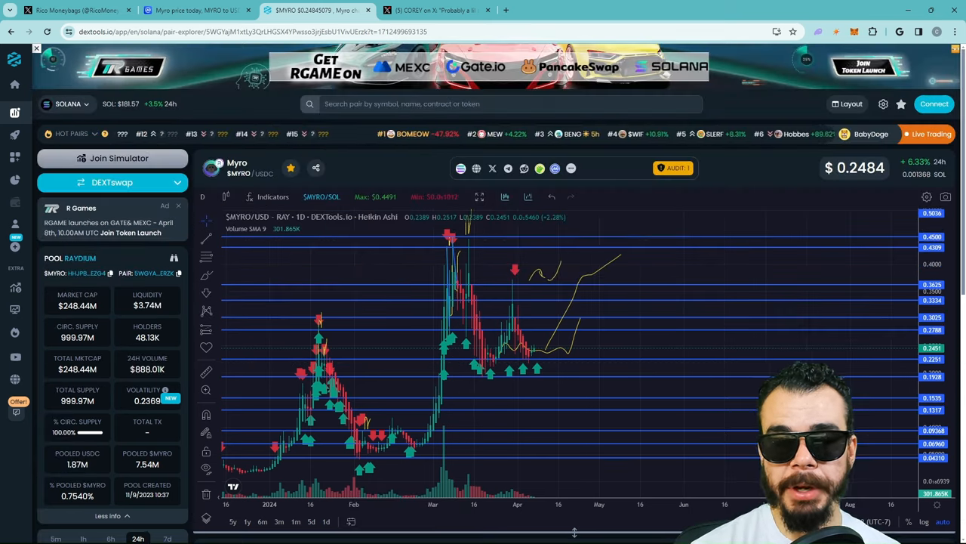
pyautogui.scroll(-3)
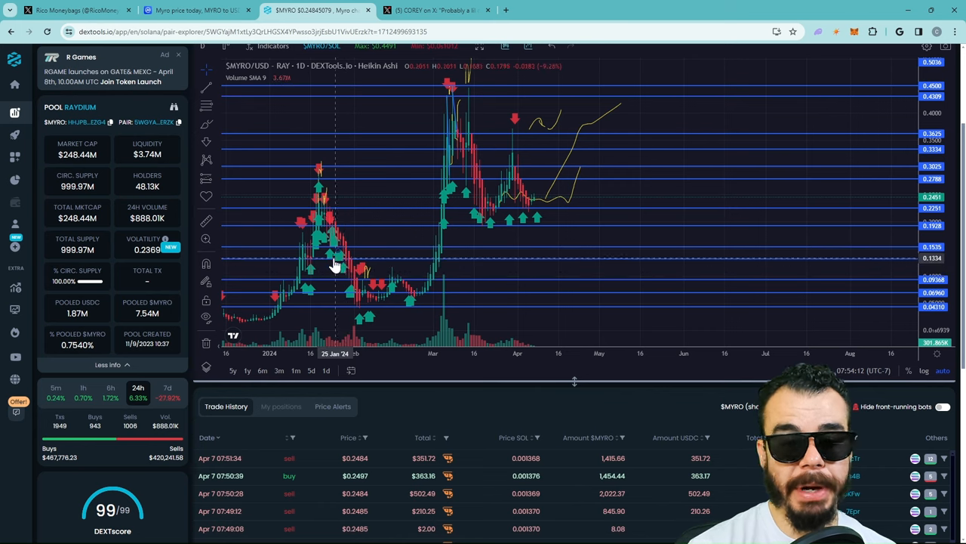
pyautogui.moveTo(349, 259)
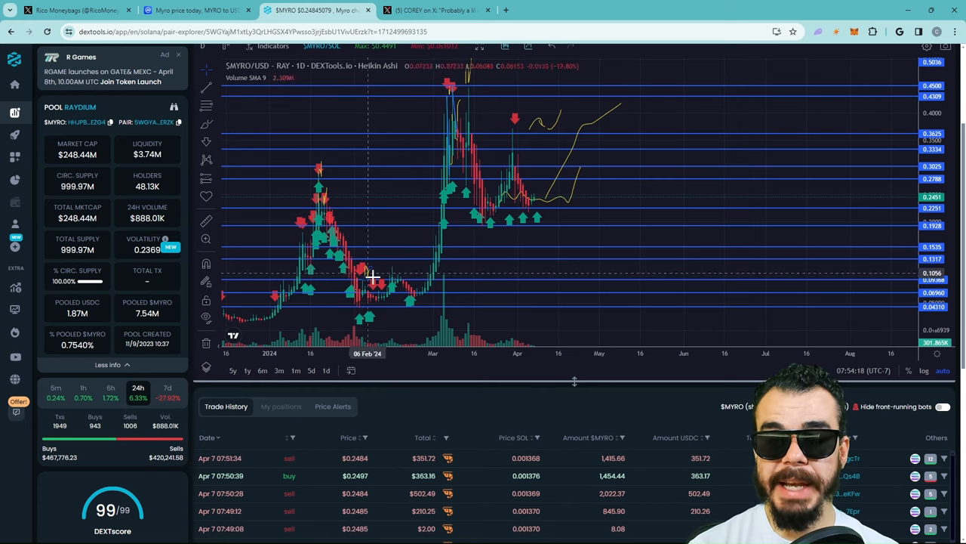
pyautogui.moveTo(377, 306)
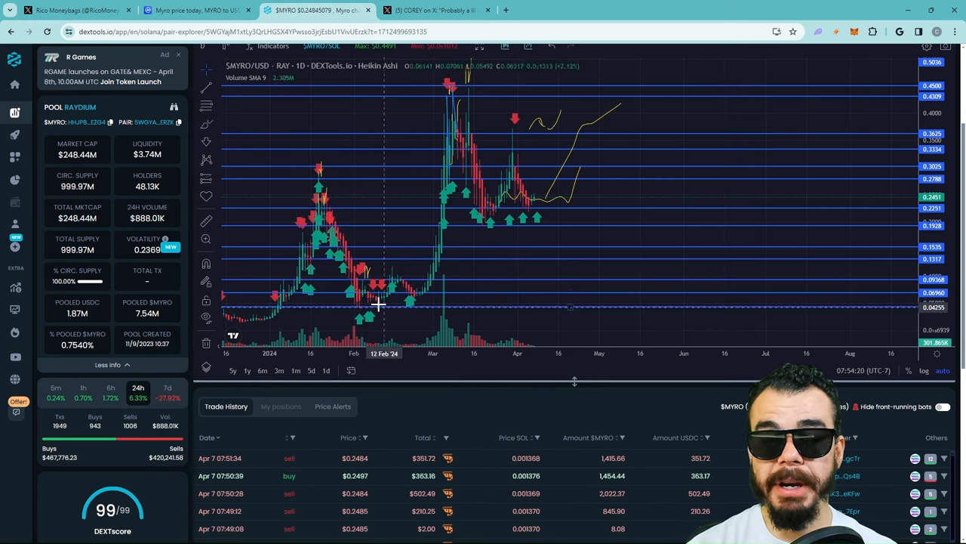
pyautogui.moveTo(373, 291)
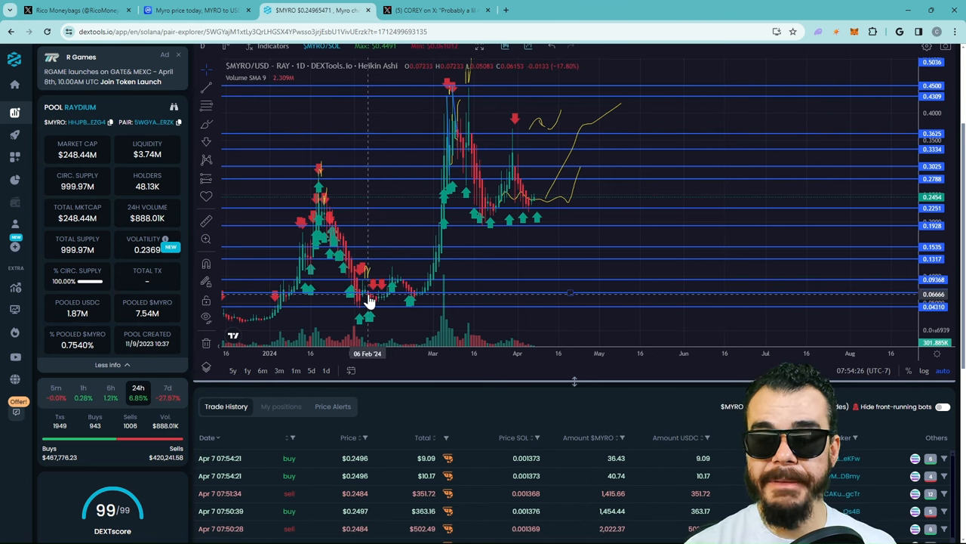
pyautogui.moveTo(411, 266)
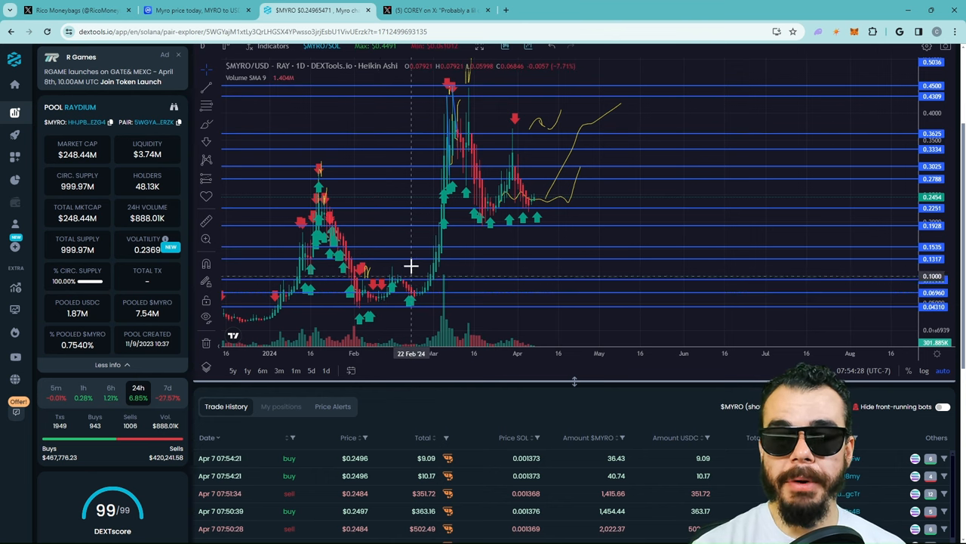
pyautogui.moveTo(419, 265)
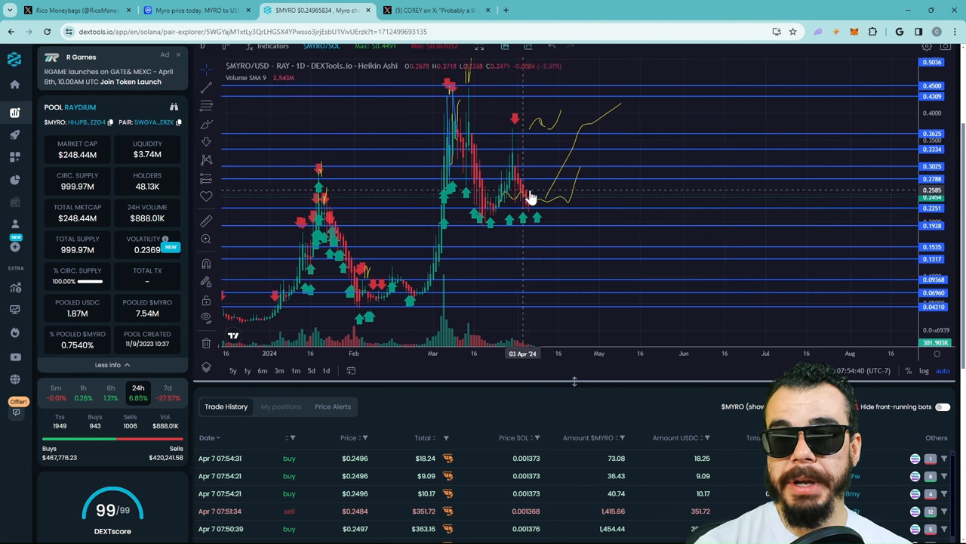
pyautogui.moveTo(536, 219)
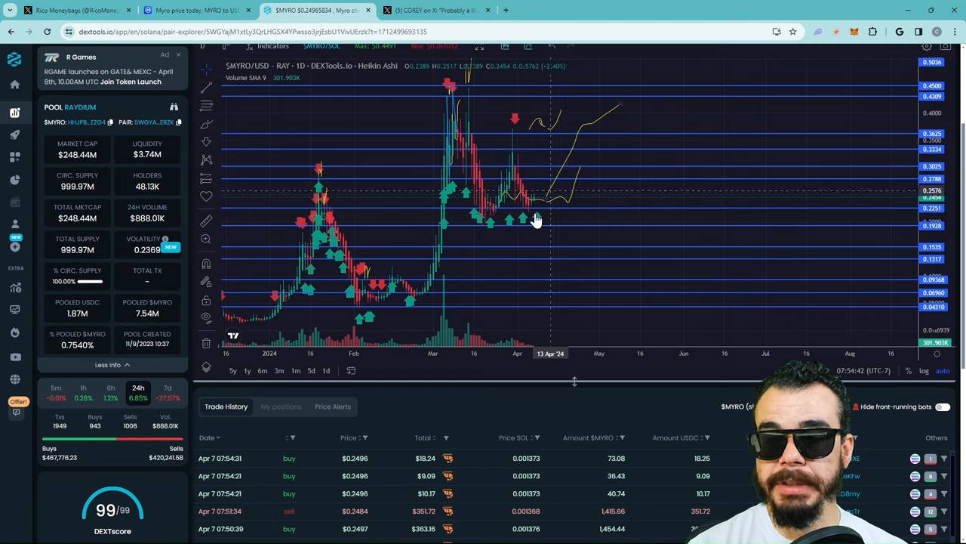
pyautogui.moveTo(206, 220)
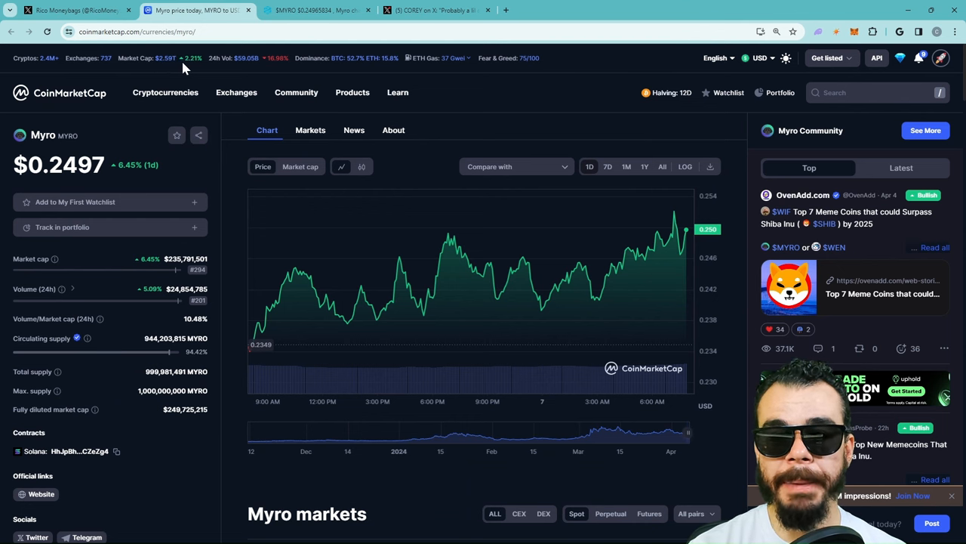
pyautogui.moveTo(164, 92)
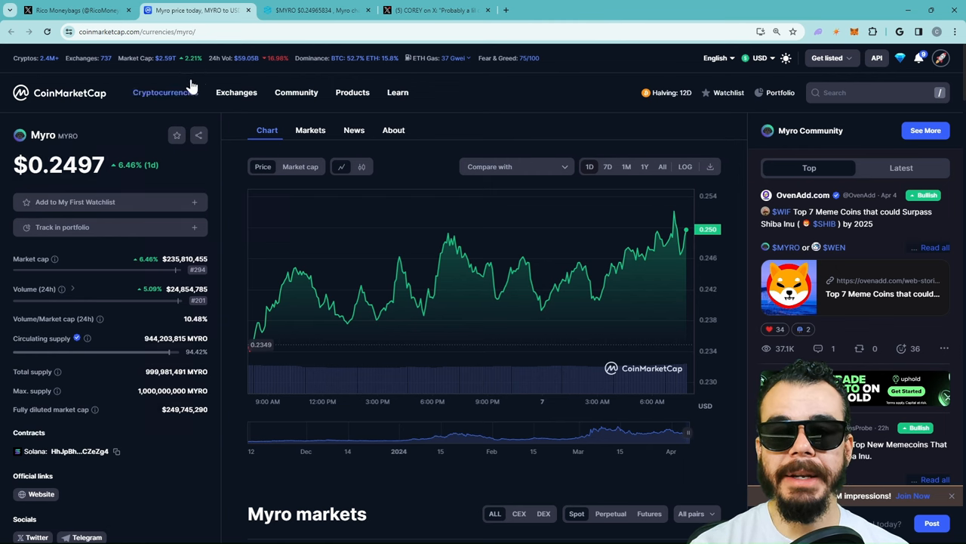
# After checking MYRO near $0.2497 on CoinMarketCap, return to the DEXTools MYRO chart.
pyautogui.click(317, 10)
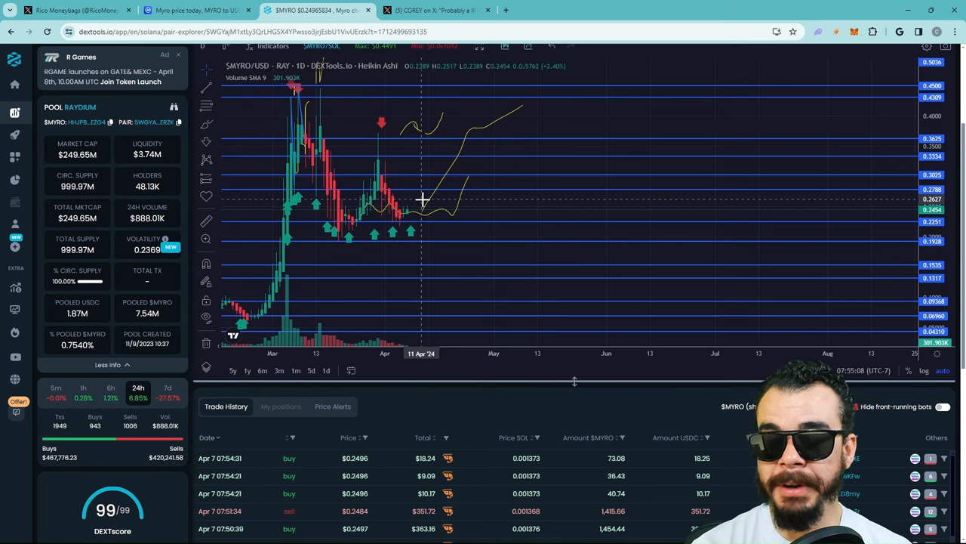
pyautogui.moveTo(536, 138)
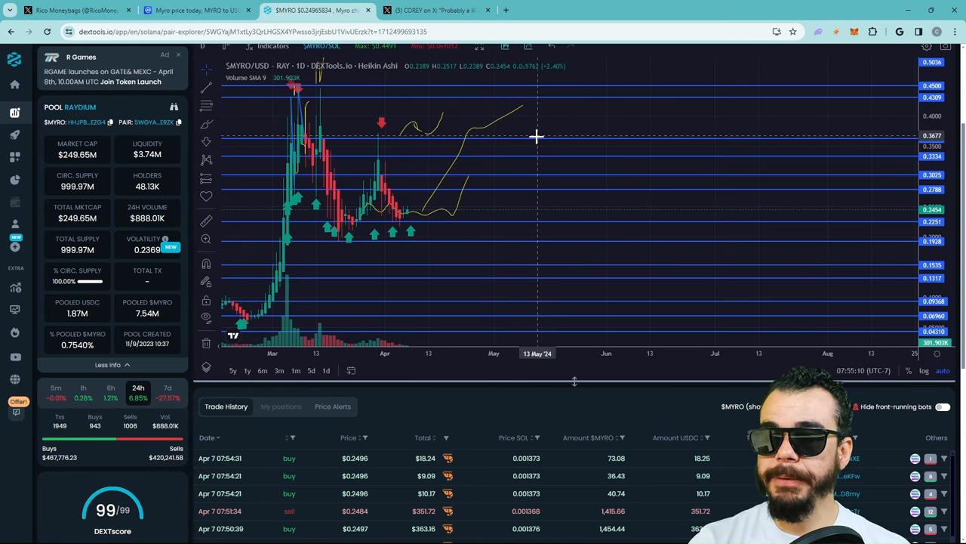
pyautogui.moveTo(500, 137)
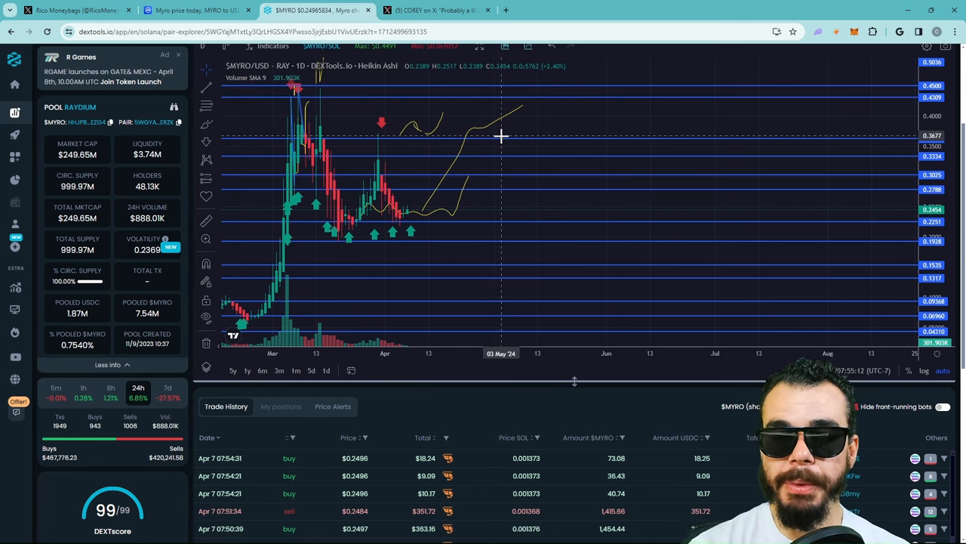